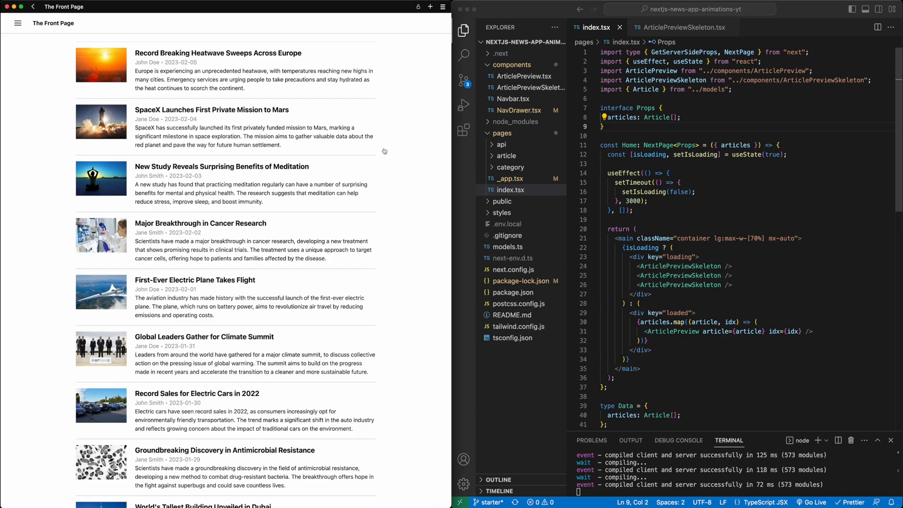
{"action": "mouse_move", "coordinate": [408, 137]}
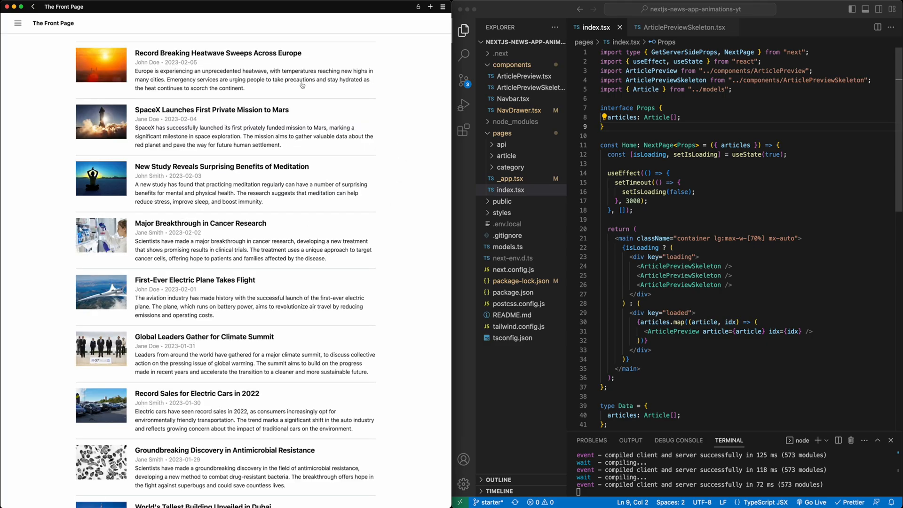
{"action": "mouse_move", "coordinate": [388, 253]}
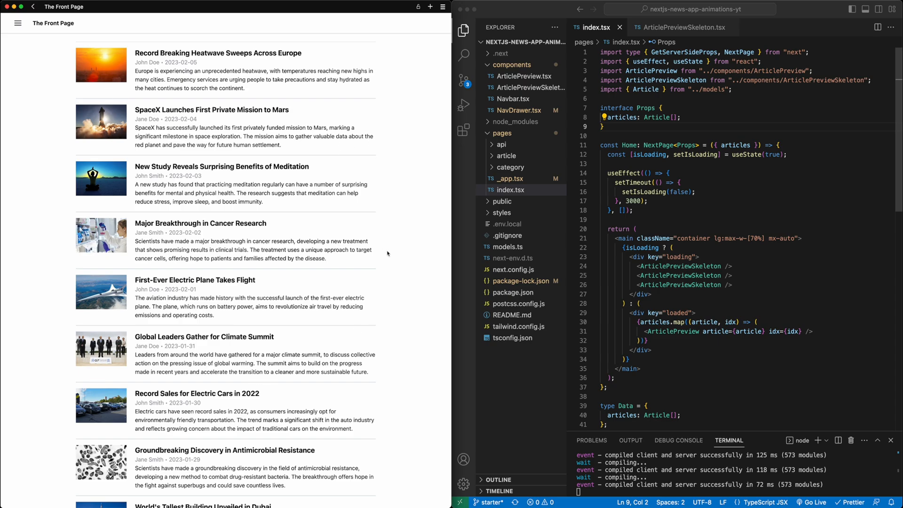
{"action": "mouse_move", "coordinate": [406, 231]}
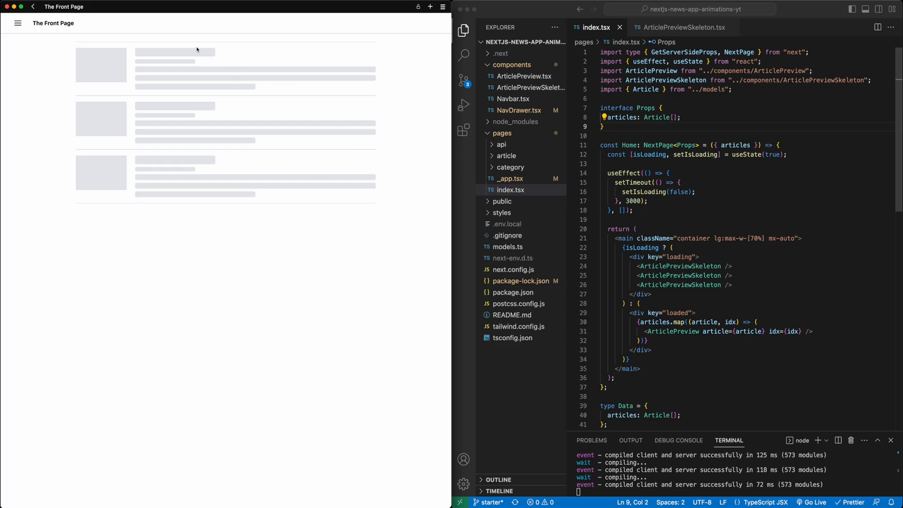
{"action": "mouse_move", "coordinate": [385, 62]}
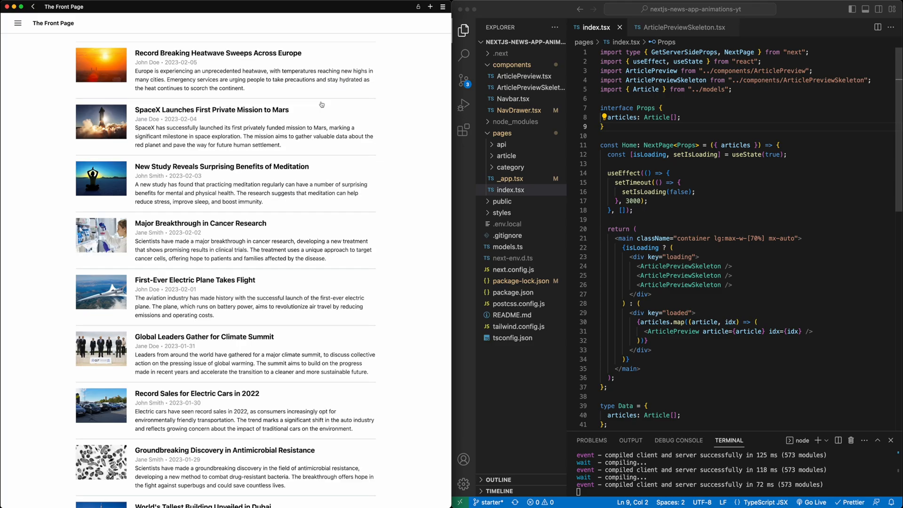
{"action": "mouse_move", "coordinate": [347, 260]}
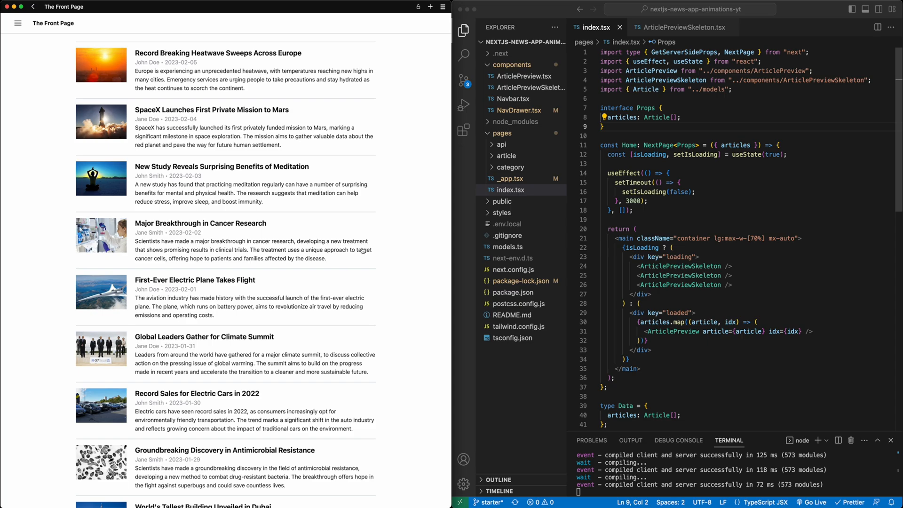
{"action": "mouse_move", "coordinate": [673, 138]}
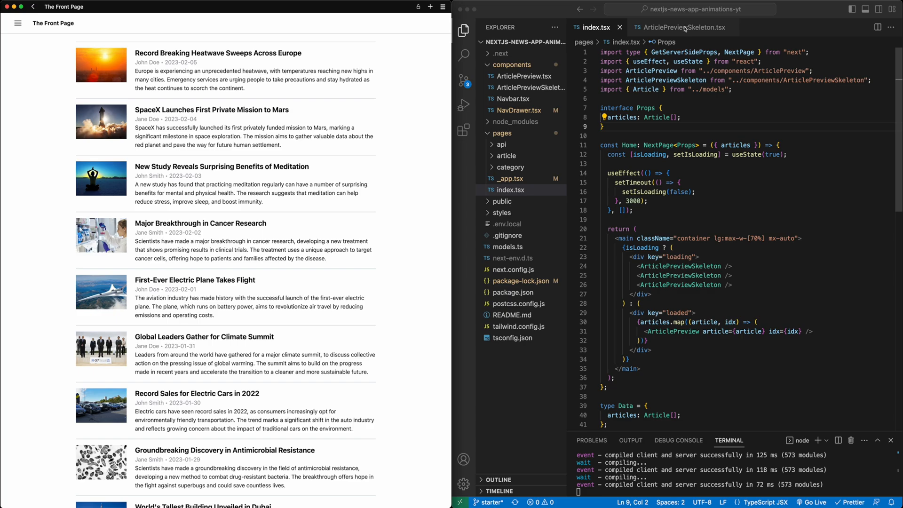
In ArticlePreviewSkeleton.tsx, add const time = useTime() imported from framer-motion.
{"action": "left_click", "coordinate": [679, 27]}
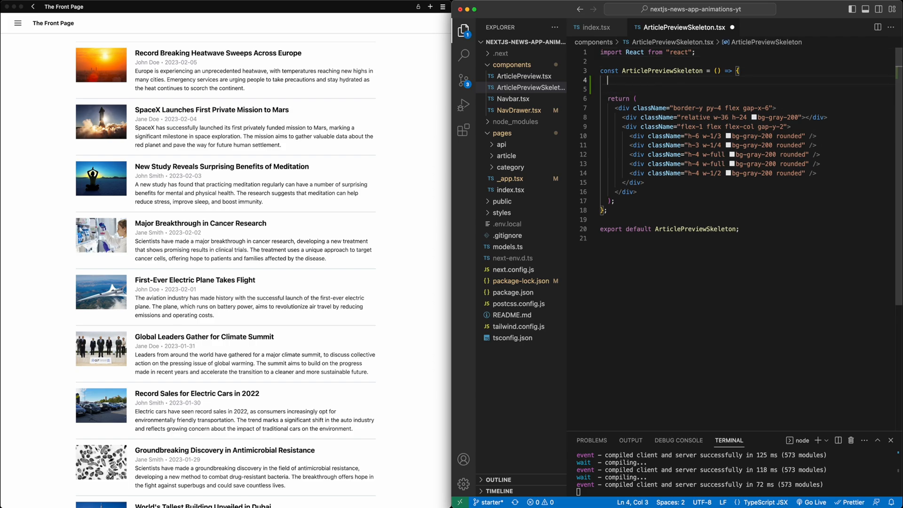
{"action": "type", "text": "const time = useTime();"}
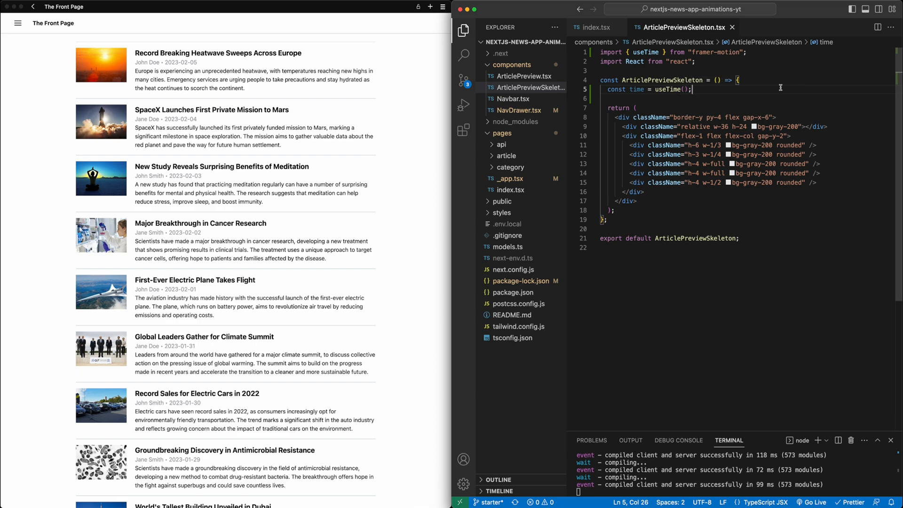
{"action": "mouse_move", "coordinate": [634, 89]}
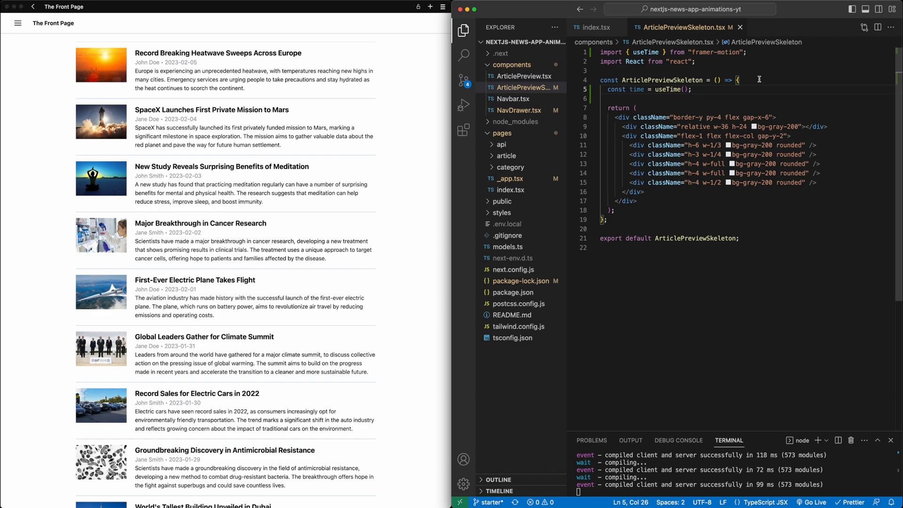
{"action": "key", "text": "enter"}
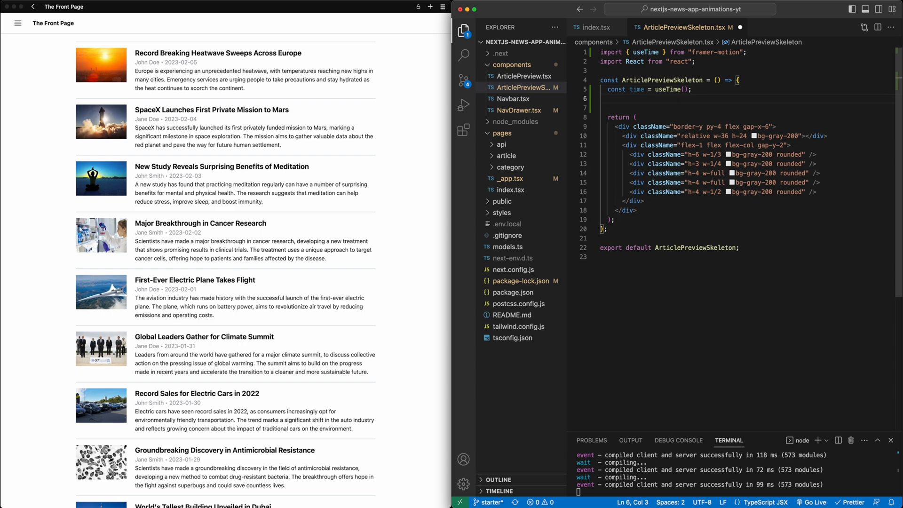
Add pulseOpacity = useTransform(time, [0,1000,2000,3000], [1,0,1,0], { ease: easeOut }).
{"action": "type", "text": "const pulseOpacity = useTransform("}
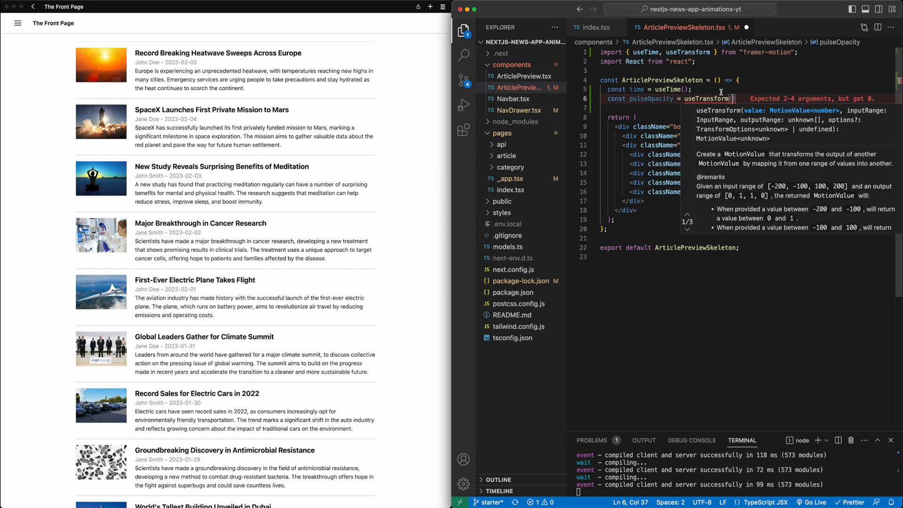
{"action": "type", "text": "time, [0, 1000, 2000, 3000], ["}
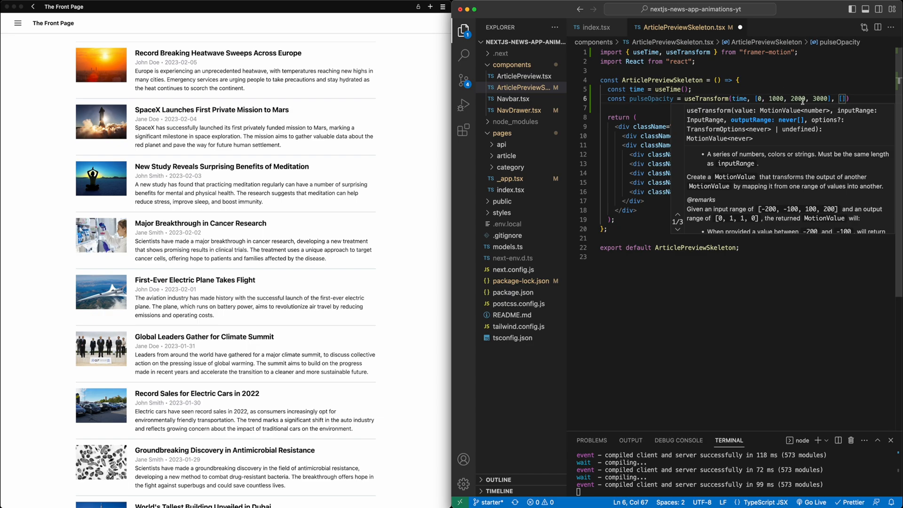
{"action": "mouse_move", "coordinate": [763, 84]}
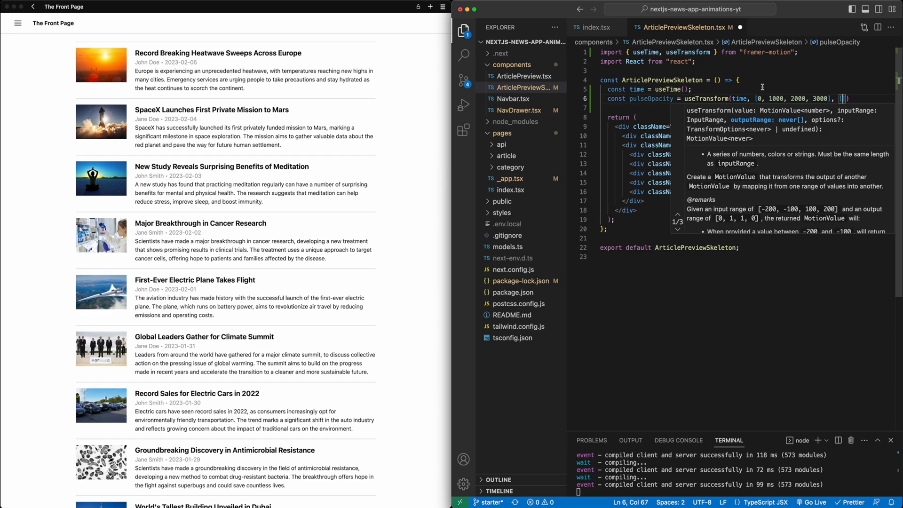
{"action": "type", "text": "1"}
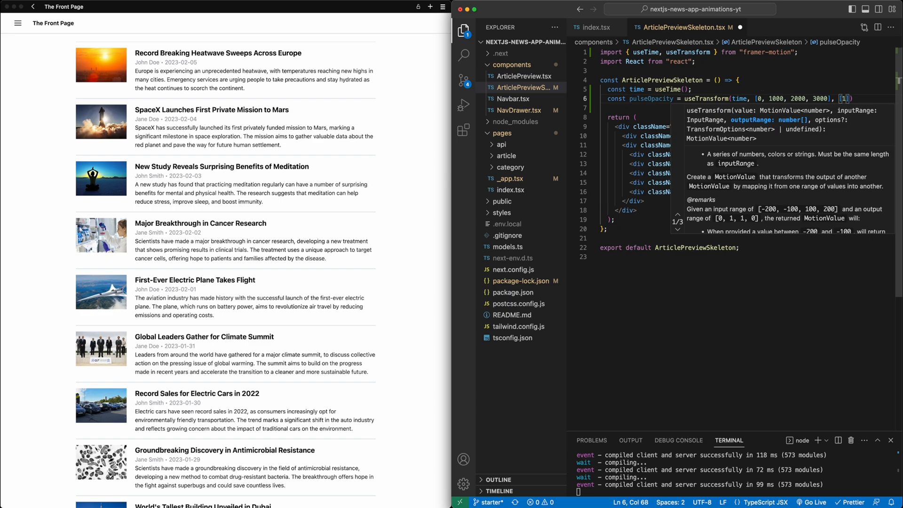
{"action": "type", "text": ", 0, 1, 0"}
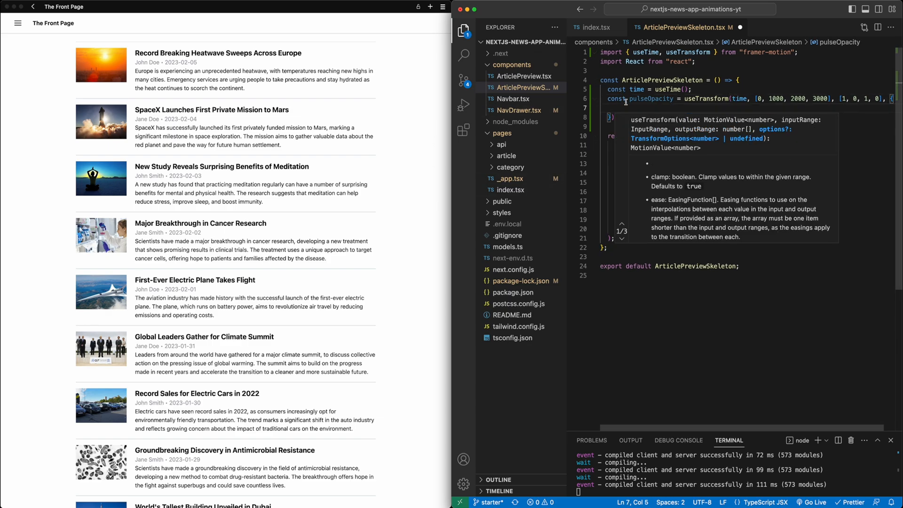
{"action": "type", "text": "ease: easeOut,"}
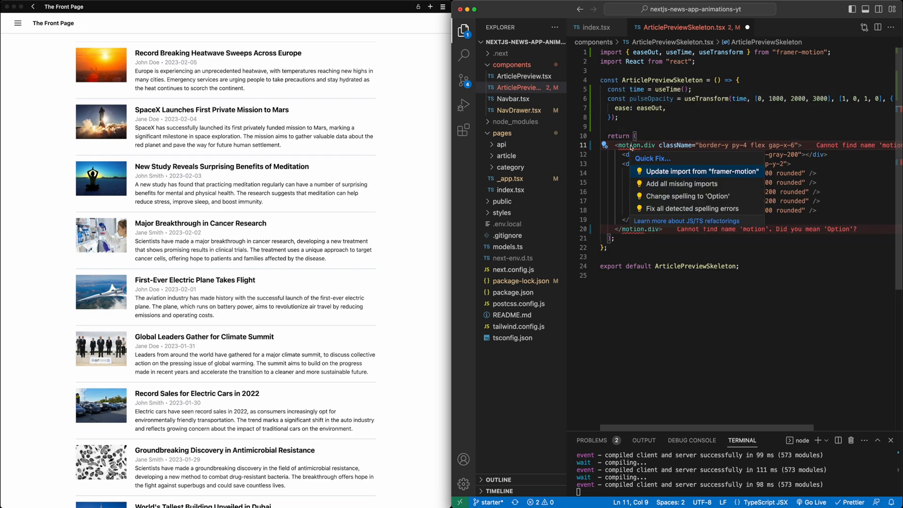
Import motion and give the skeleton's motion.div style={{ opacity: pulseOpacity }}.
{"action": "left_click", "coordinate": [702, 172]}
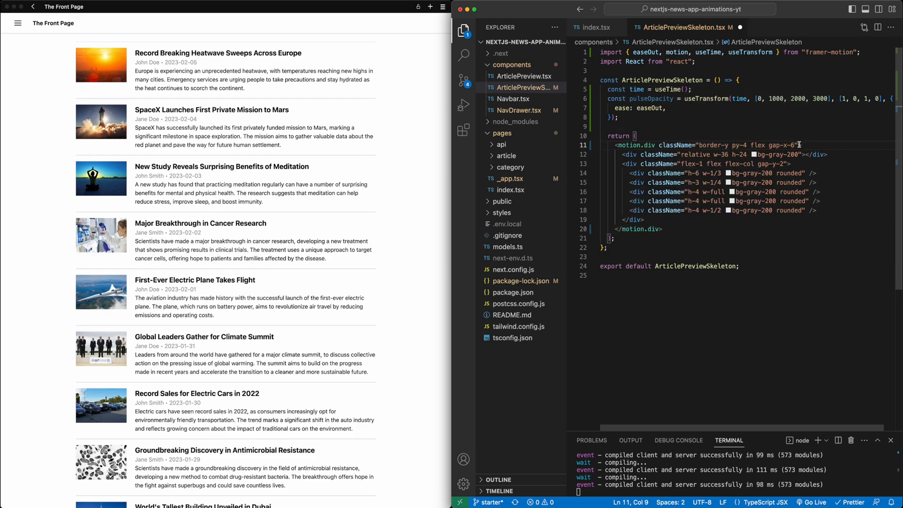
{"action": "type", "text": "style={{"}
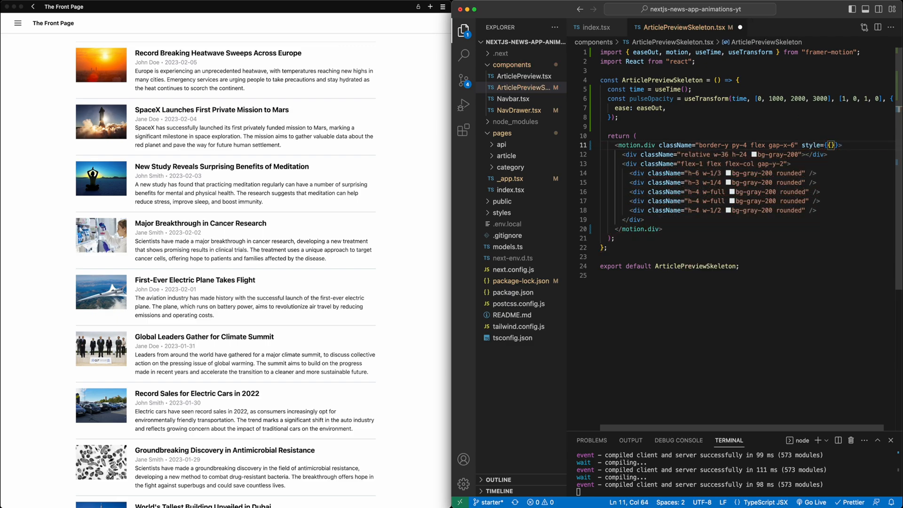
{"action": "type", "text": "opacity:"}
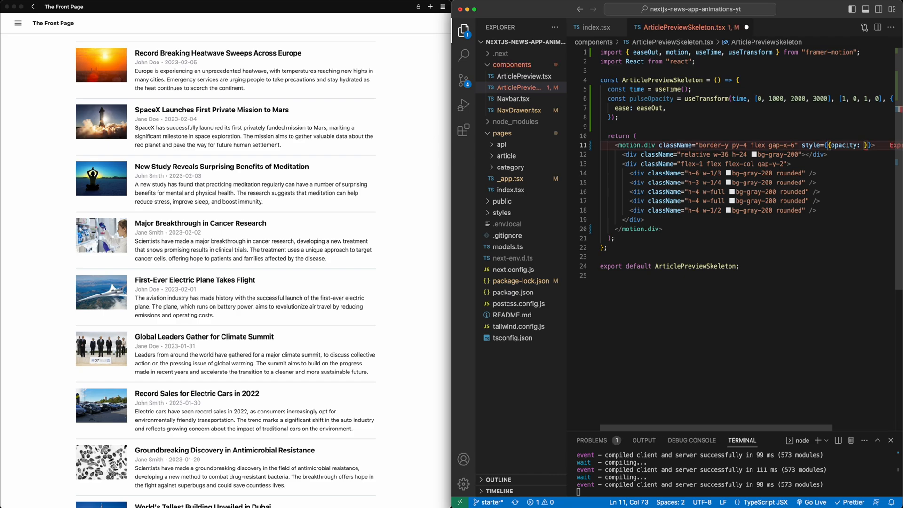
{"action": "type", "text": "pulseOpacity }}"}
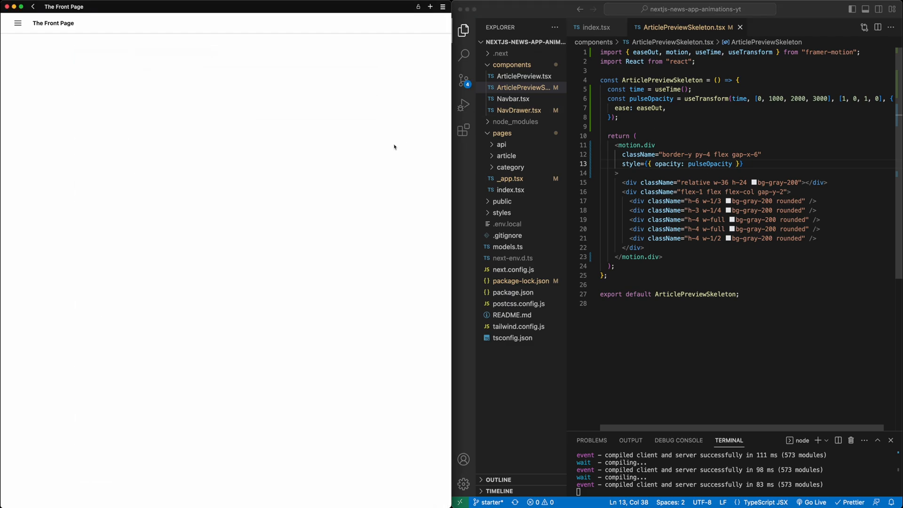
{"action": "mouse_move", "coordinate": [423, 141]}
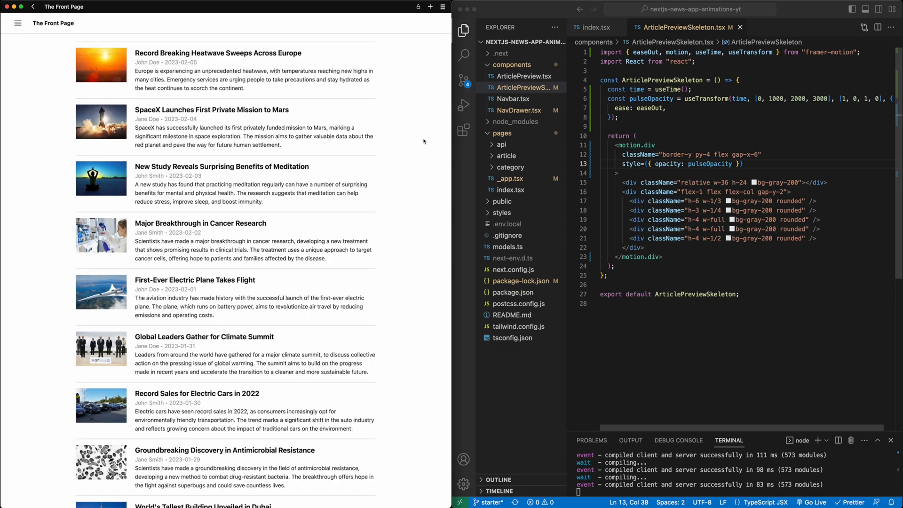
{"action": "mouse_move", "coordinate": [412, 155]}
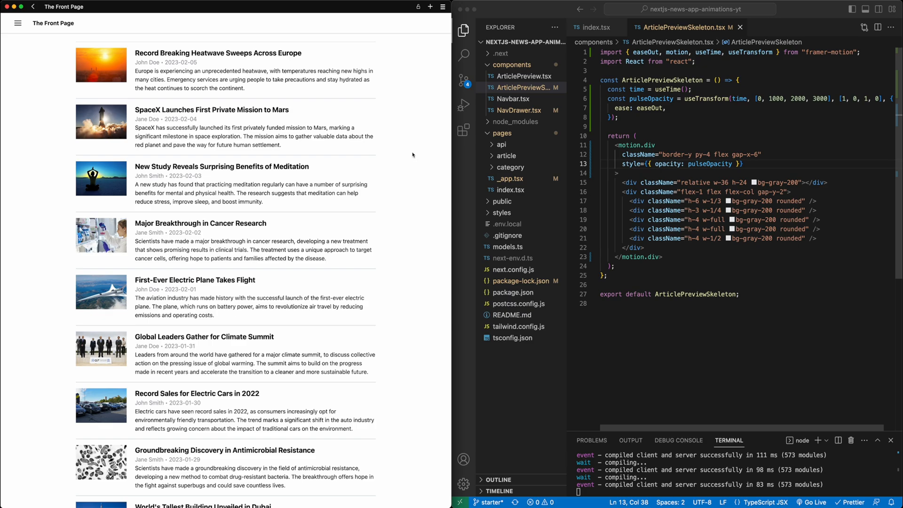
{"action": "mouse_move", "coordinate": [418, 163]}
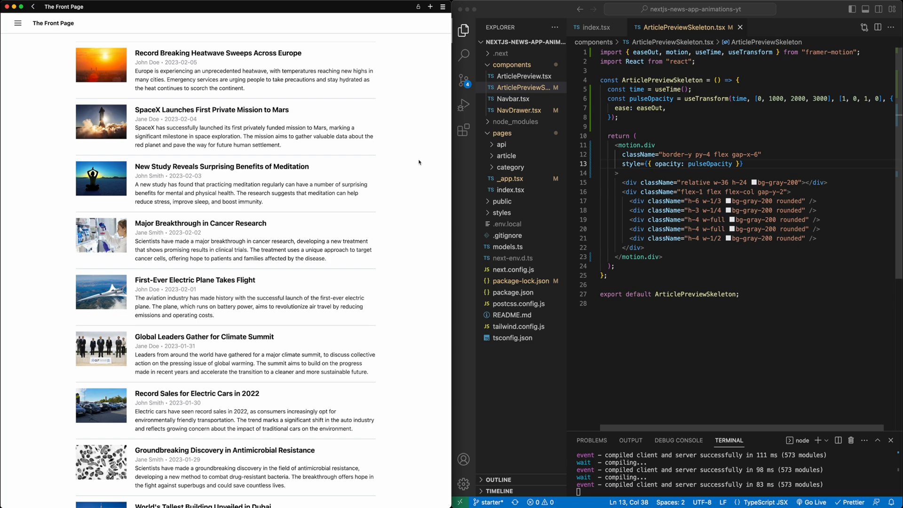
{"action": "mouse_move", "coordinate": [419, 150]}
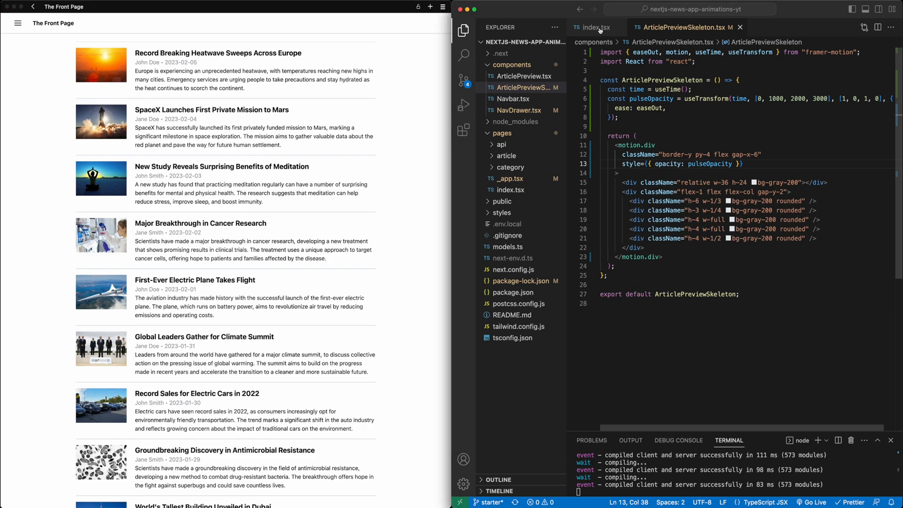
{"action": "left_click", "coordinate": [594, 27]}
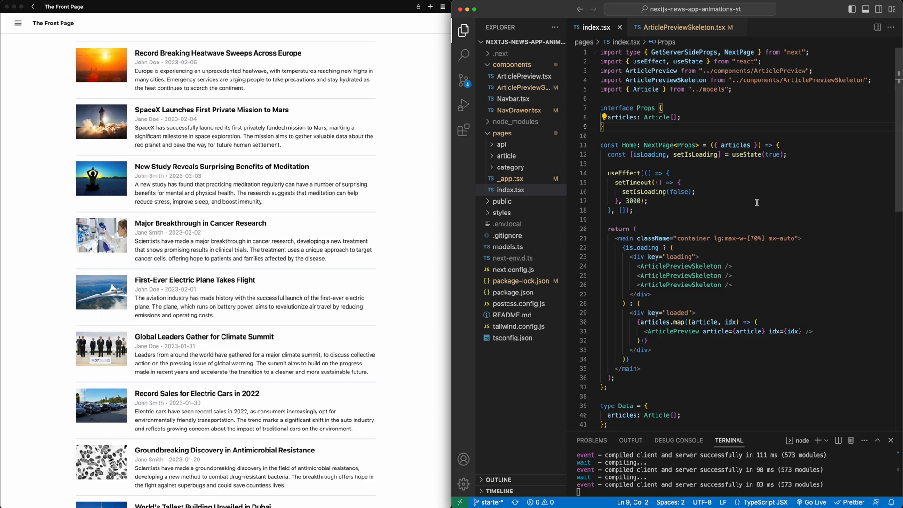
{"action": "mouse_move", "coordinate": [748, 200]}
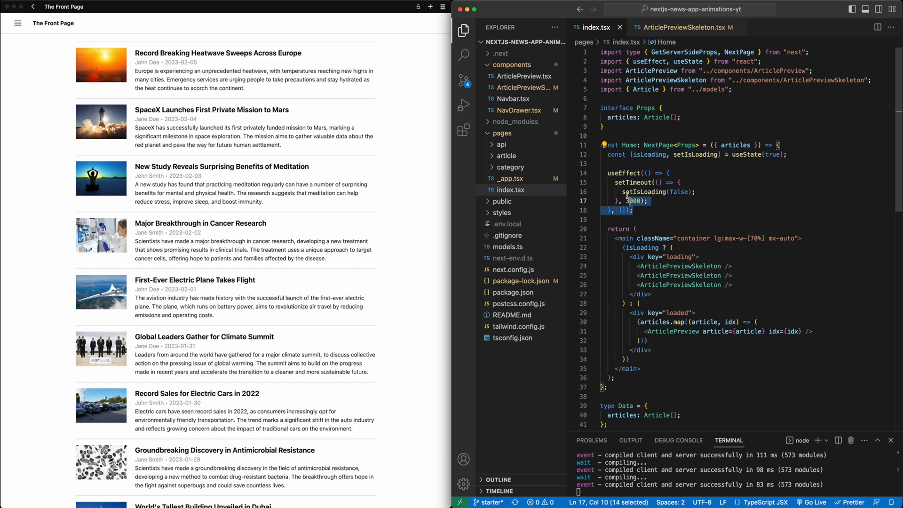
{"action": "left_click", "coordinate": [638, 210]}
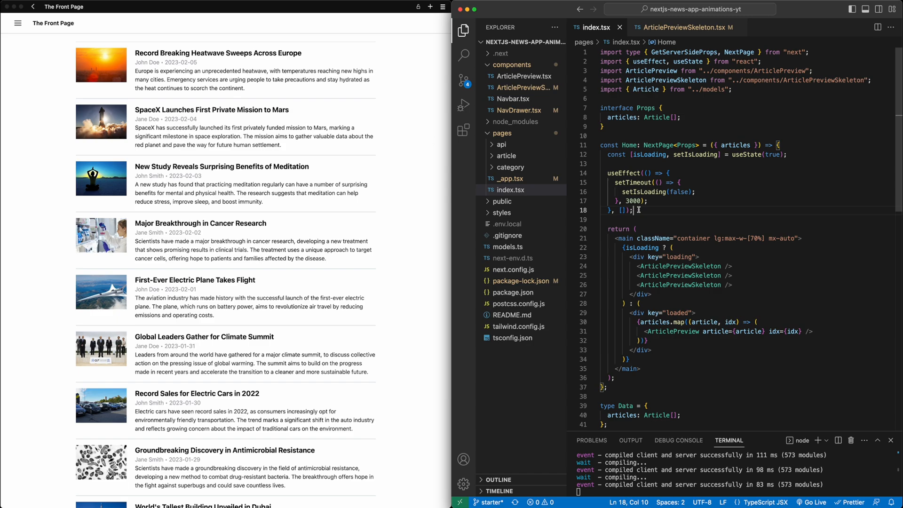
{"action": "scroll", "scroll_direction": "down", "scroll_amount": 3}
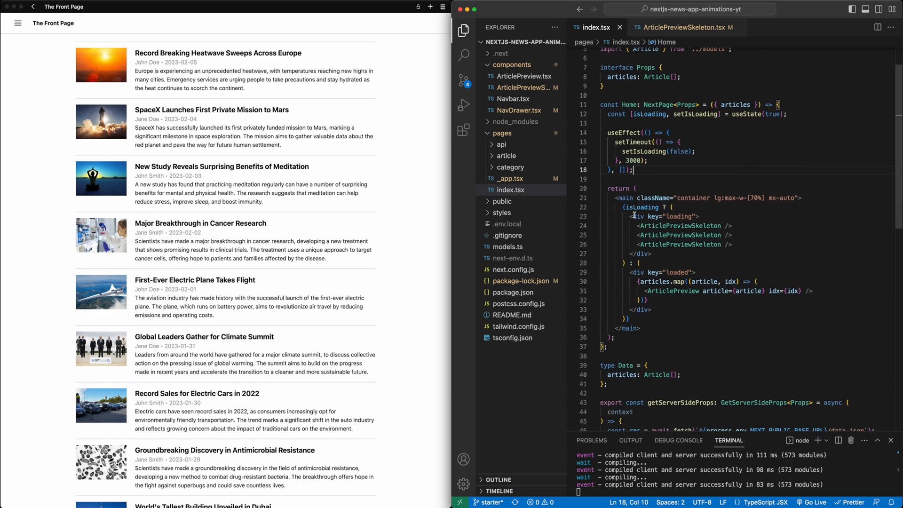
{"action": "left_click_drag", "start_coordinate": [632, 217], "coordinate": [652, 253]}
{"action": "type", "text": "motion."}
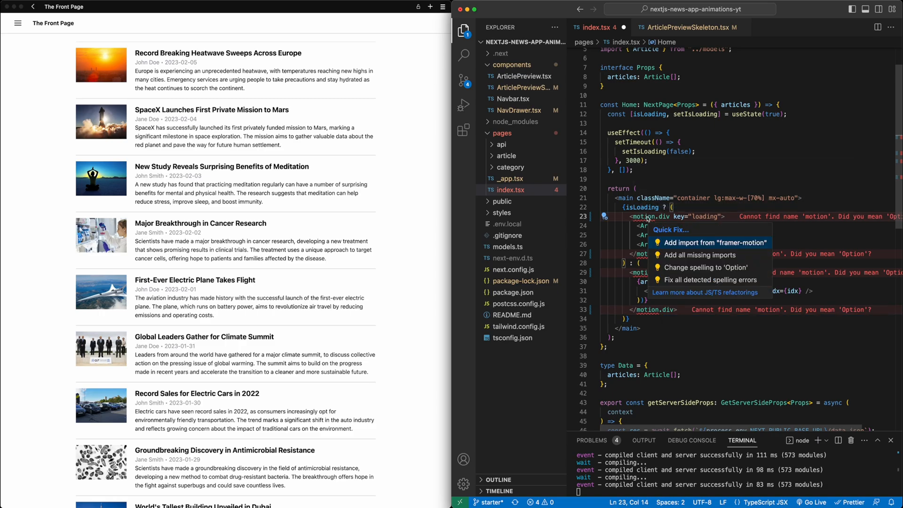
Import motion and give the loading/loaded motion.divs initial, animate and exit opacity props.
{"action": "left_click", "coordinate": [714, 241]}
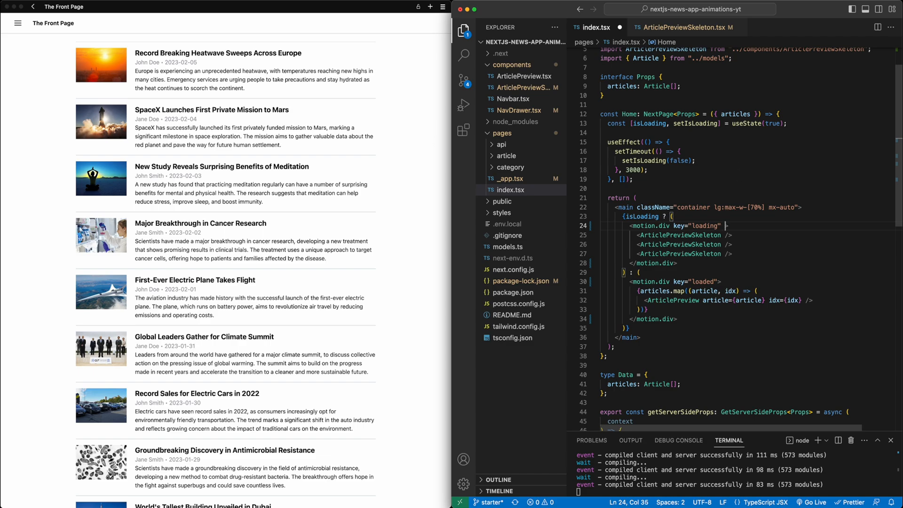
{"action": "type", "text": "initial={{}}"}
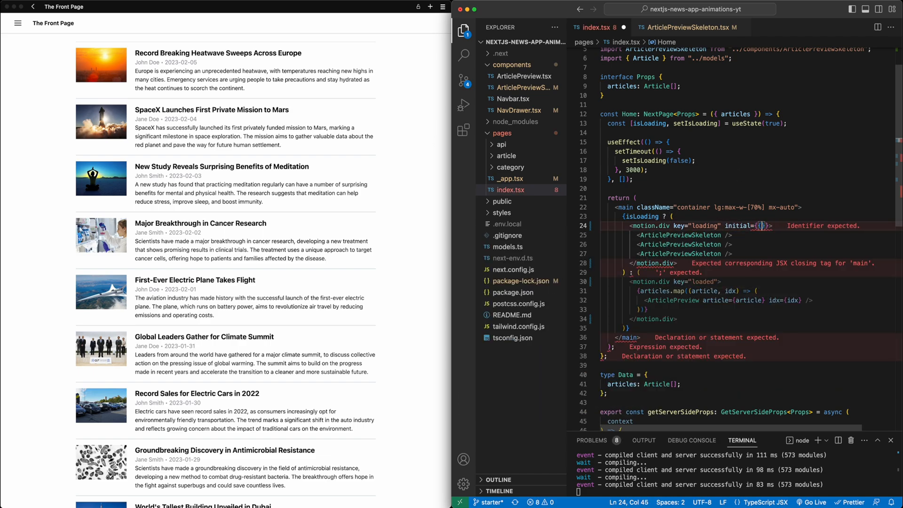
{"action": "type", "text": "opacity: 0"}
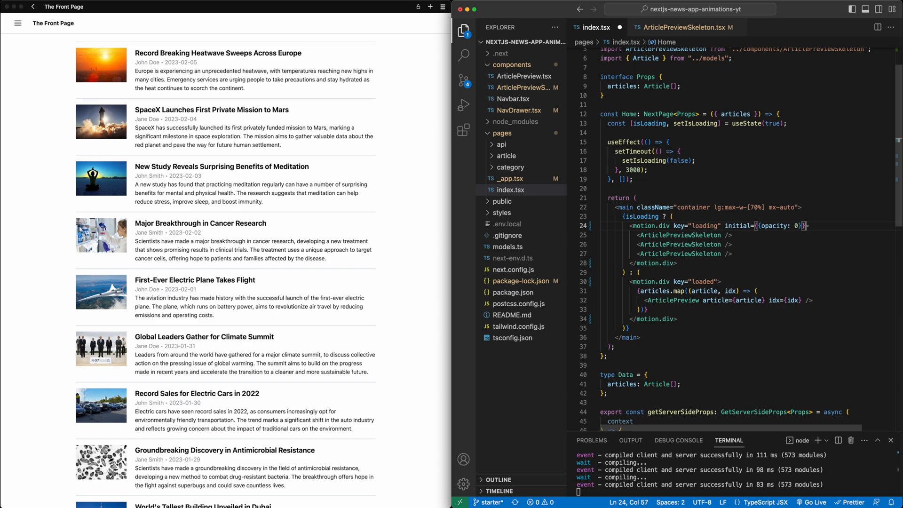
{"action": "type", "text": "animate={{ opacity: 1"}
{"action": "type", "text": "exit={{ opacity: 0 "}
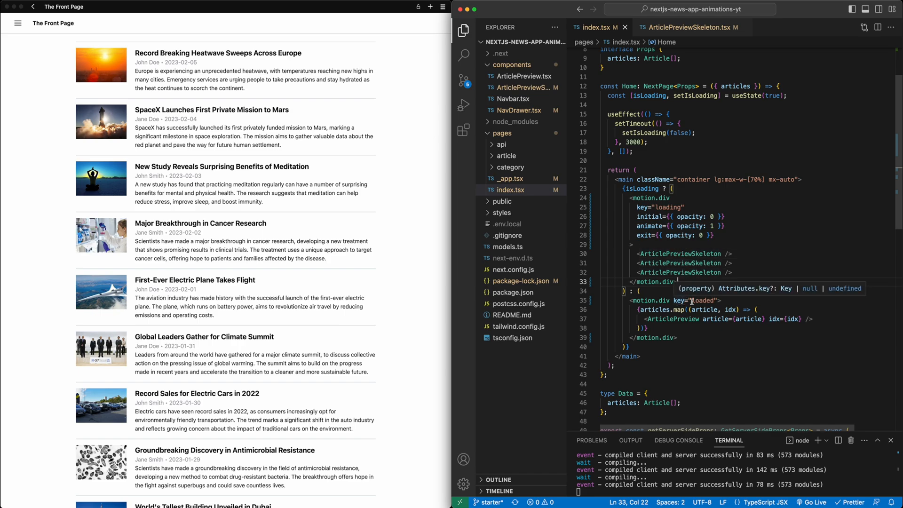
{"action": "type", "text": "imate={{ opacity: 1"}
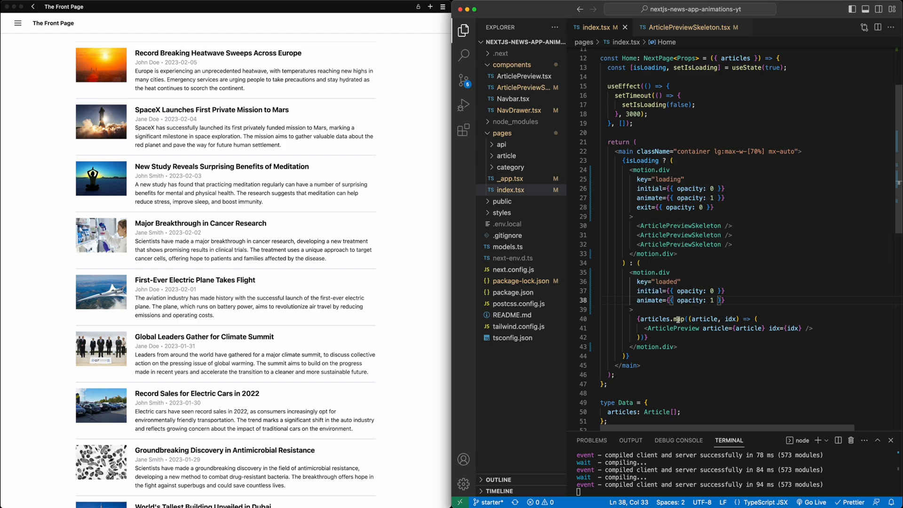
{"action": "mouse_move", "coordinate": [704, 367]}
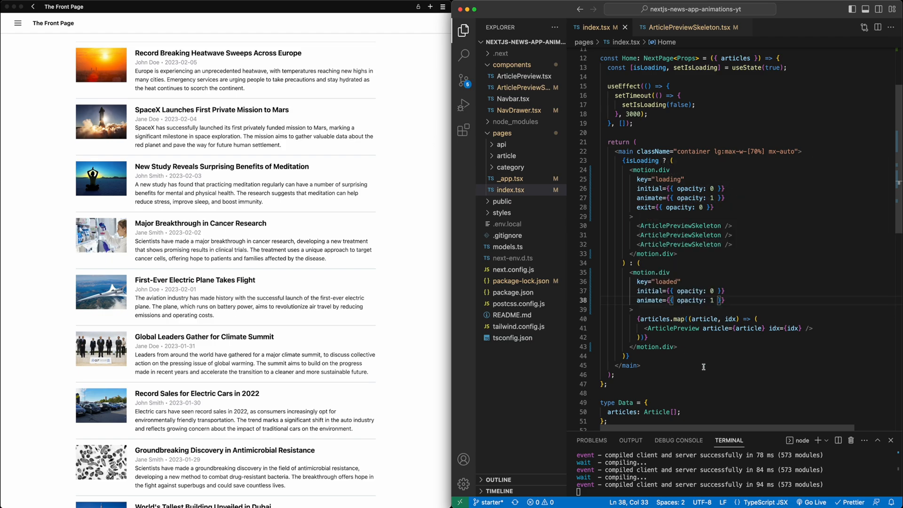
{"action": "left_click", "coordinate": [671, 271]}
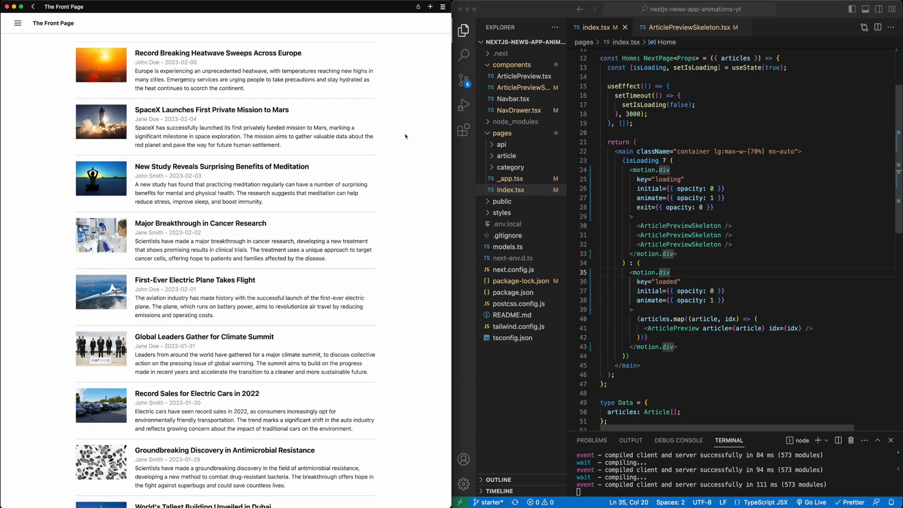
{"action": "mouse_move", "coordinate": [409, 96]}
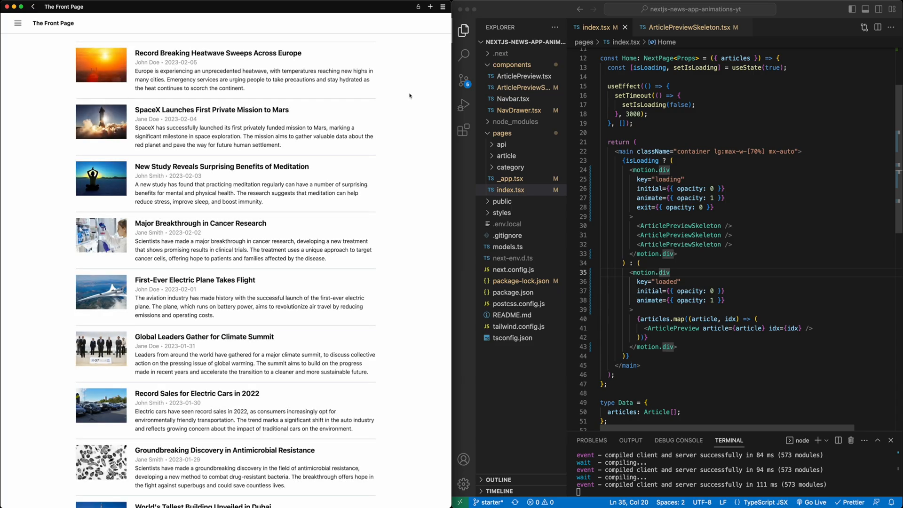
{"action": "left_click", "coordinate": [689, 198]}
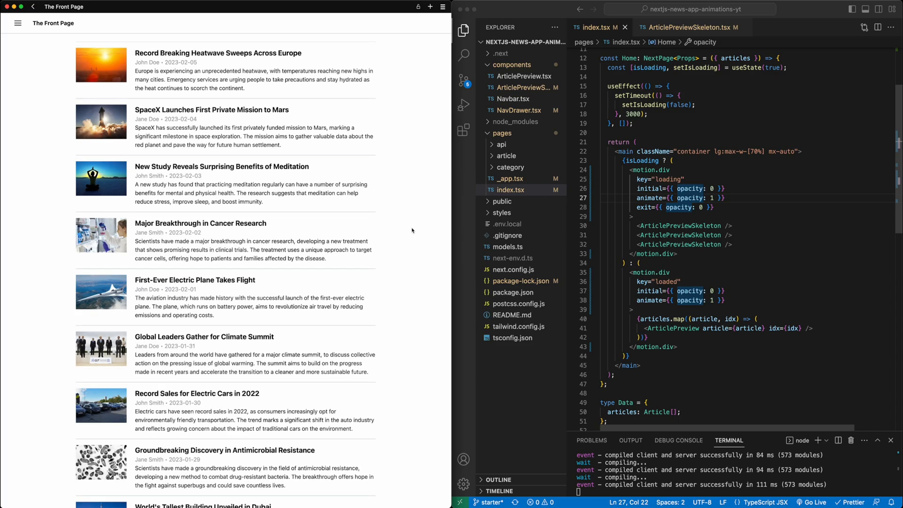
Review the two motion.div blocks and position a new line after the opening <main> tag.
{"action": "left_click_drag", "start_coordinate": [636, 170], "coordinate": [679, 253]}
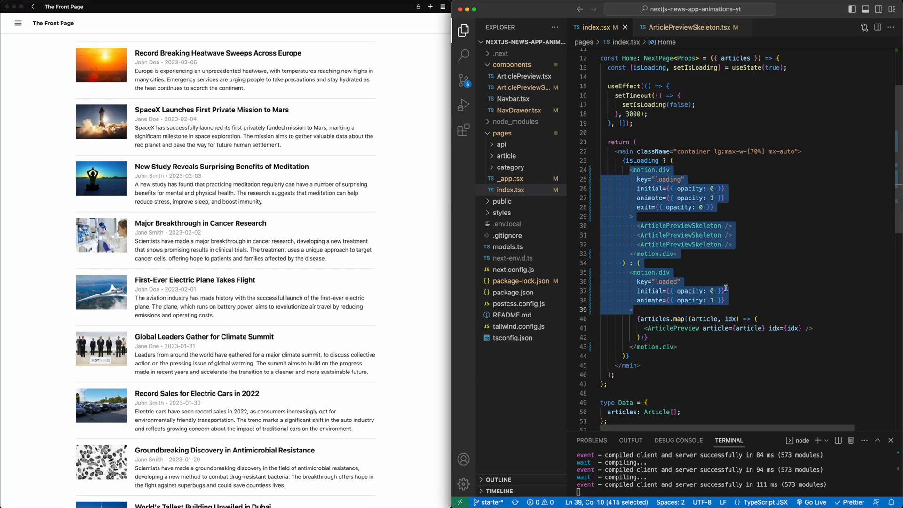
{"action": "left_click", "coordinate": [727, 300]}
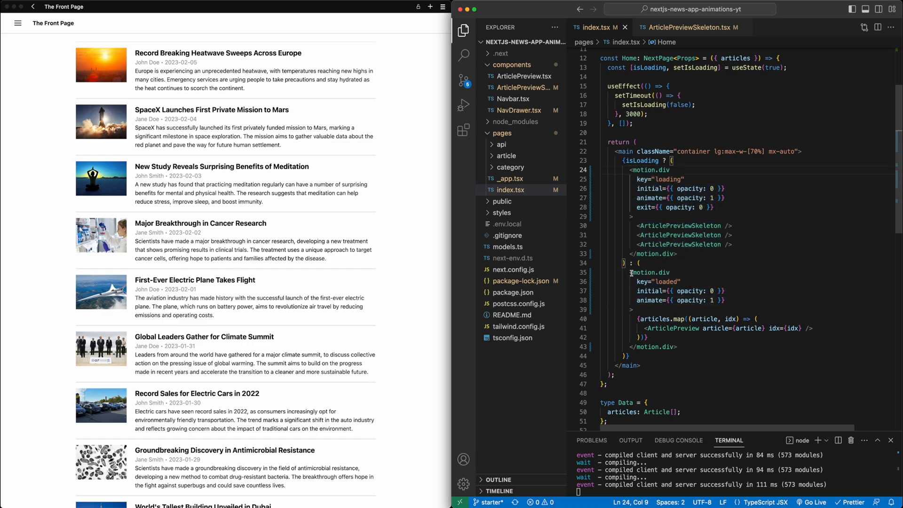
{"action": "mouse_move", "coordinate": [664, 319]}
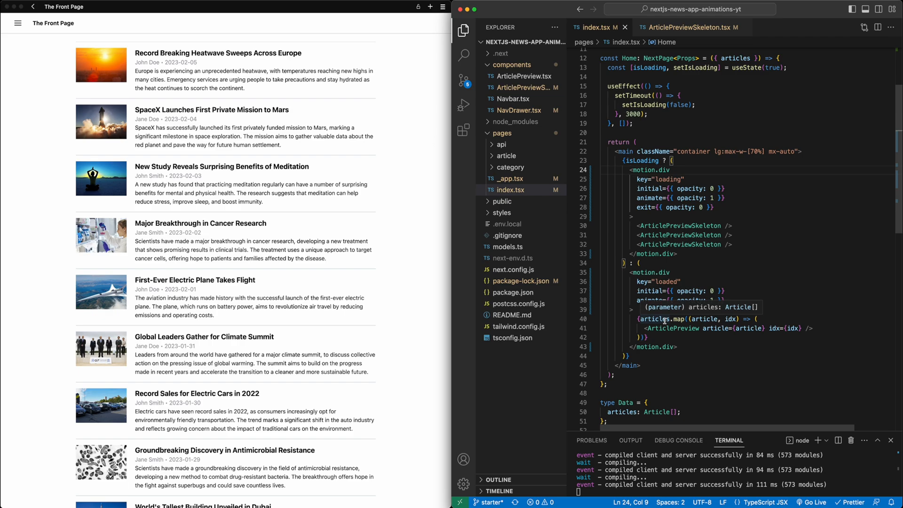
{"action": "mouse_move", "coordinate": [738, 264]}
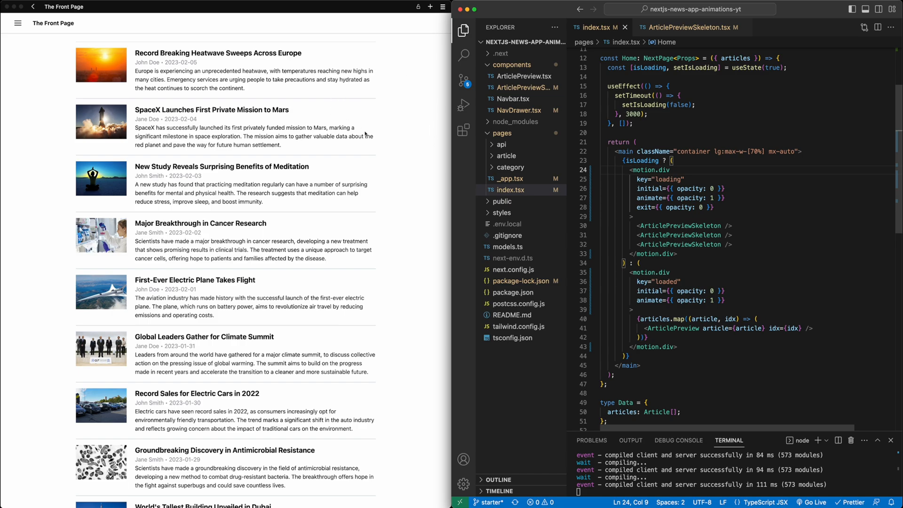
{"action": "mouse_move", "coordinate": [417, 84]}
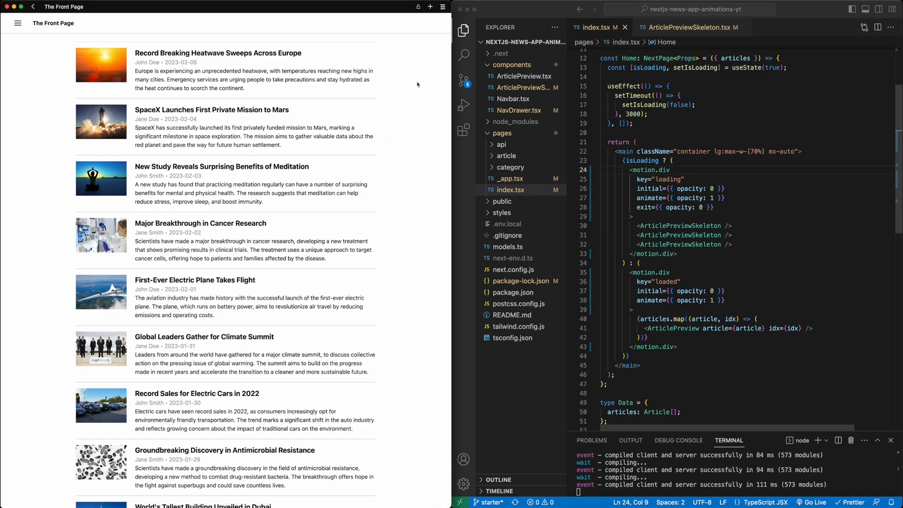
{"action": "mouse_move", "coordinate": [654, 166]}
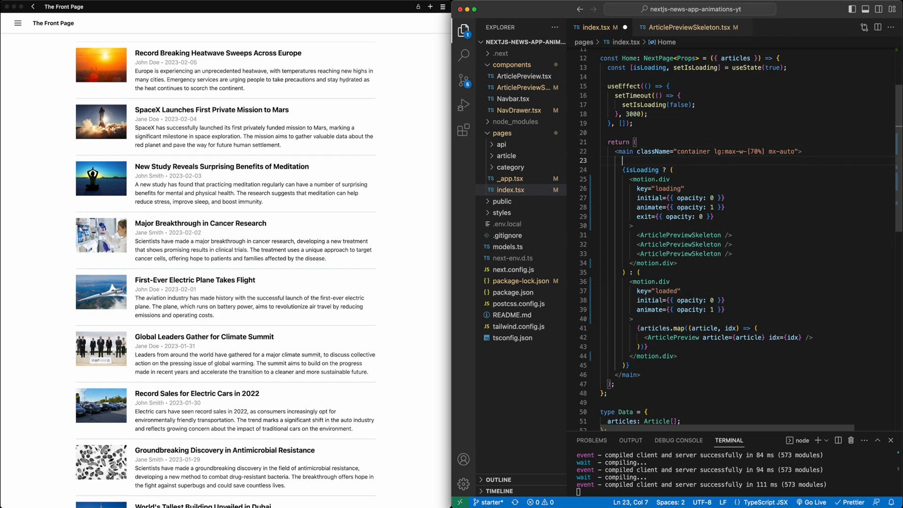
Wrap the isLoading ternary in <AnimatePresence mode="wait"> closed before </main>.
{"action": "type", "text": "AnimatePresence>"}
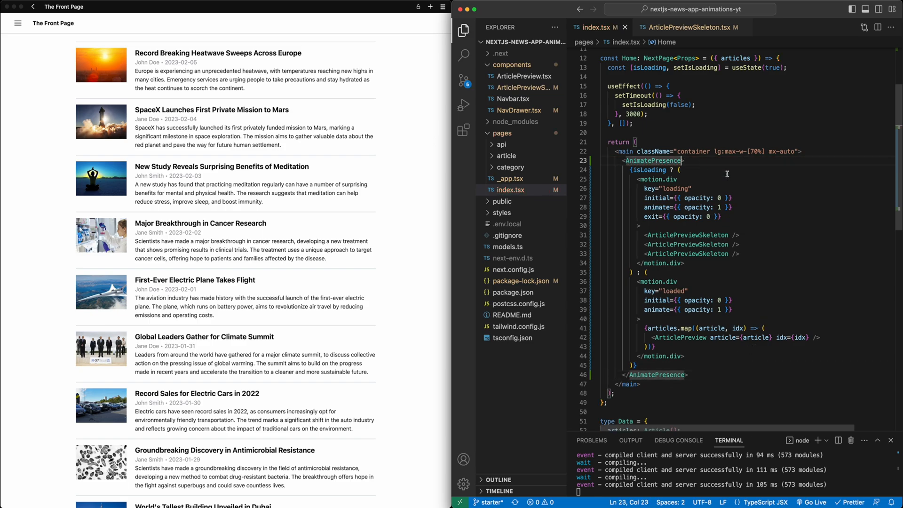
{"action": "type", "text": "mode=\""}
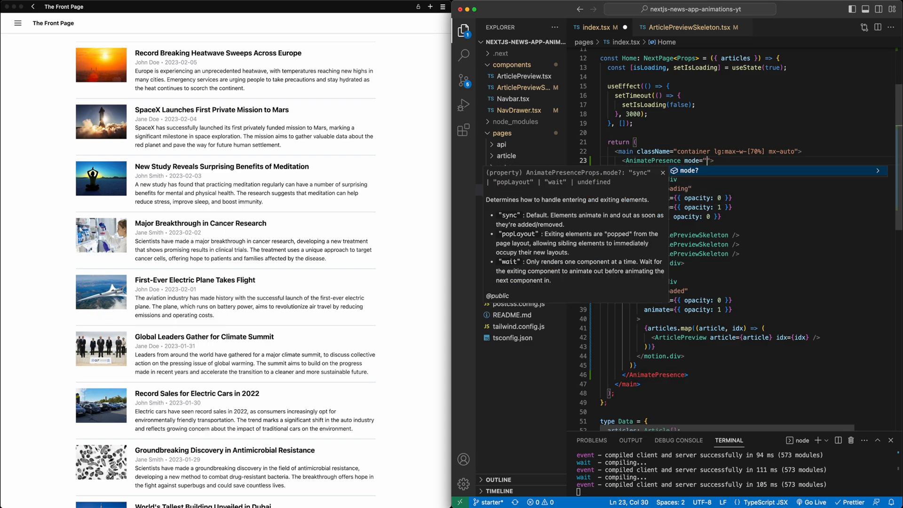
{"action": "type", "text": "wait"}
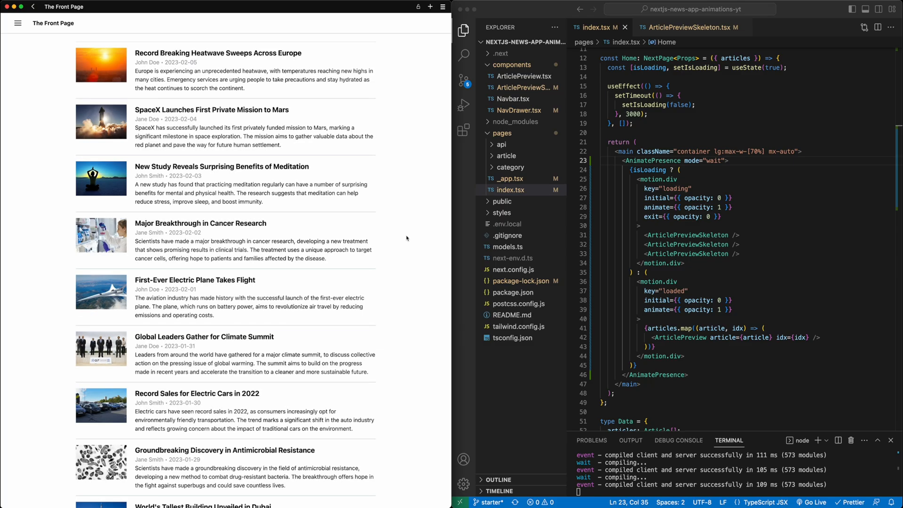
{"action": "mouse_move", "coordinate": [728, 160]}
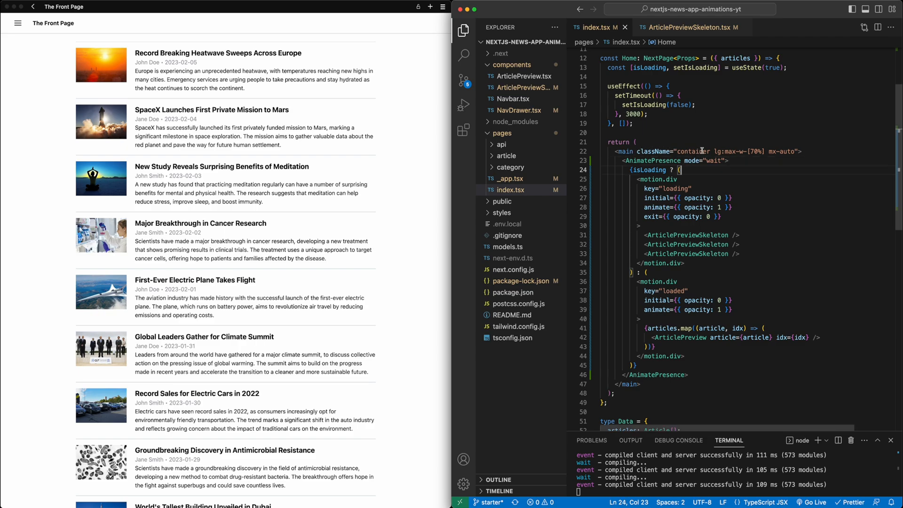
{"action": "mouse_move", "coordinate": [838, 151]}
{"action": "type", "text": "motion."}
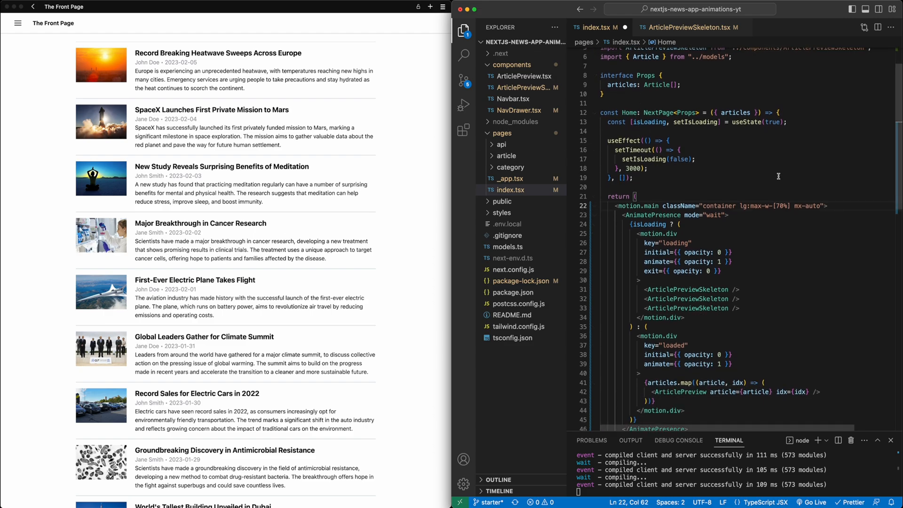
Make <main> a motion.main with exit={{ opacity: 0 }}.
{"action": "type", "text": "exit={{opacity: 0"}
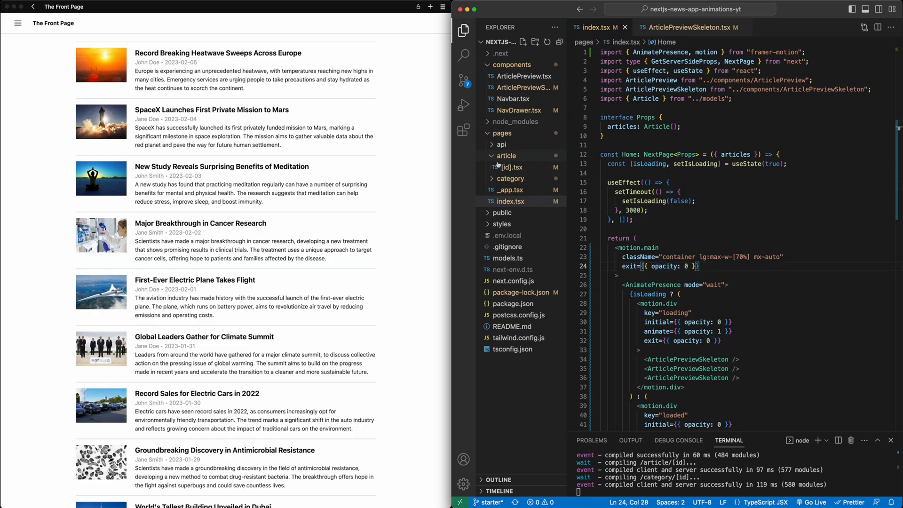
In pages/article/[id].tsx, give motion.main initial opacity 0, animate opacity 1, exit opacity 0.
{"action": "left_click", "coordinate": [515, 167]}
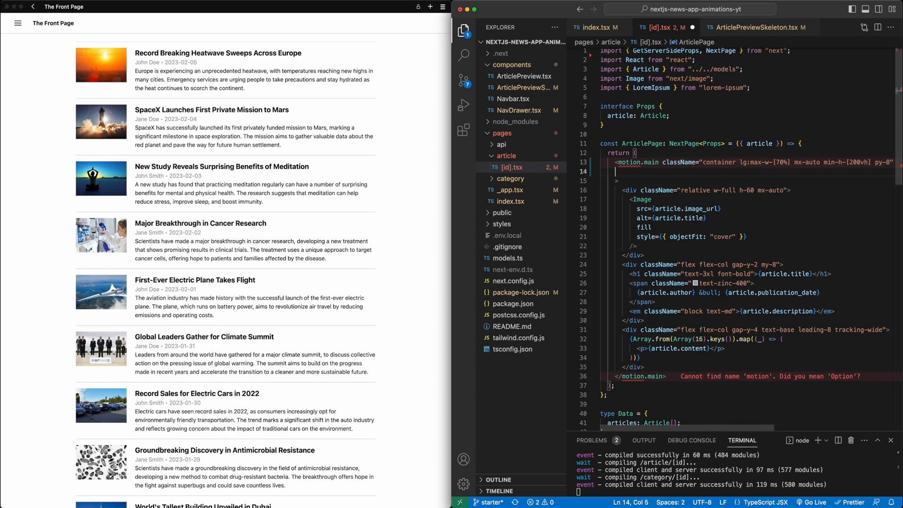
{"action": "type", "text": "initial={{opacity"}
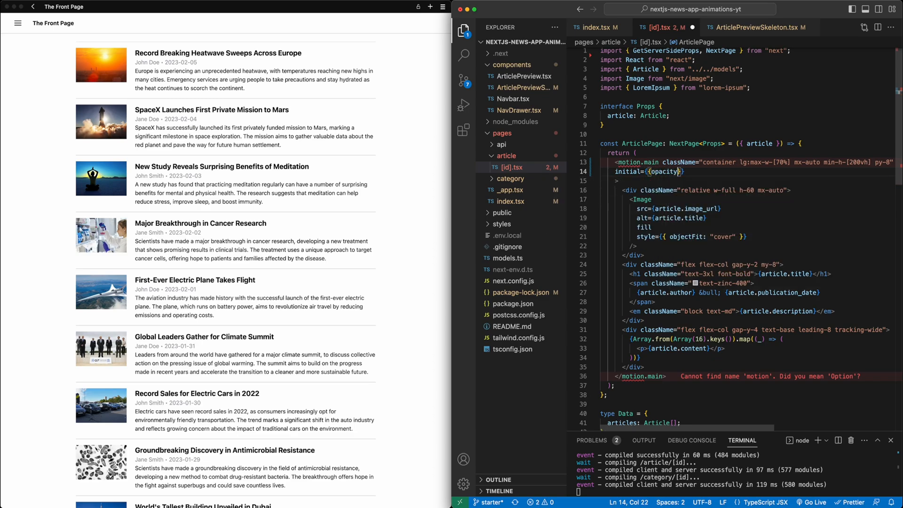
{"action": "type", "text": "animate={{opacity: 1"}
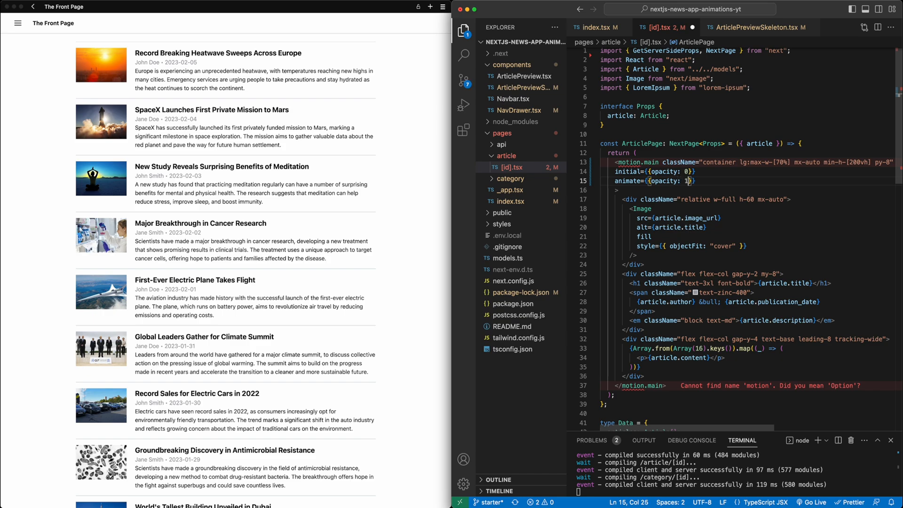
{"action": "type", "text": "exit=({opacity: 0 }}"}
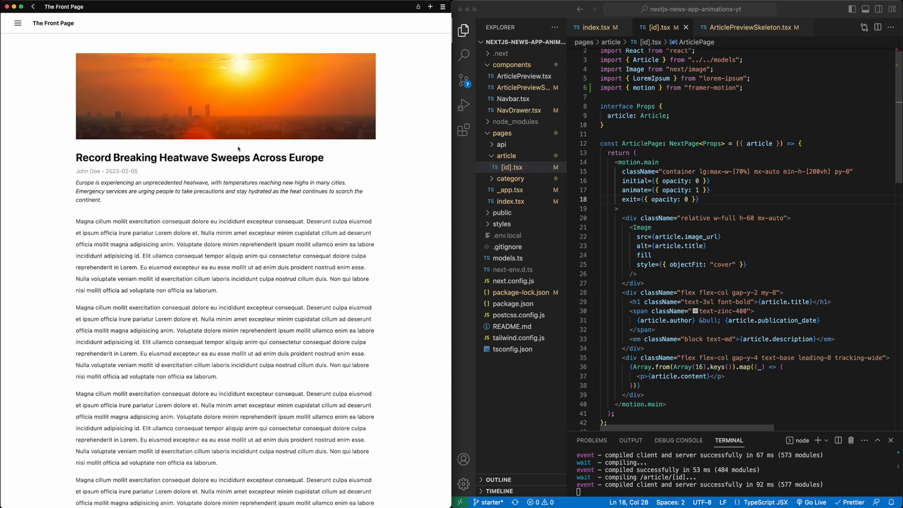
{"action": "mouse_move", "coordinate": [669, 177]}
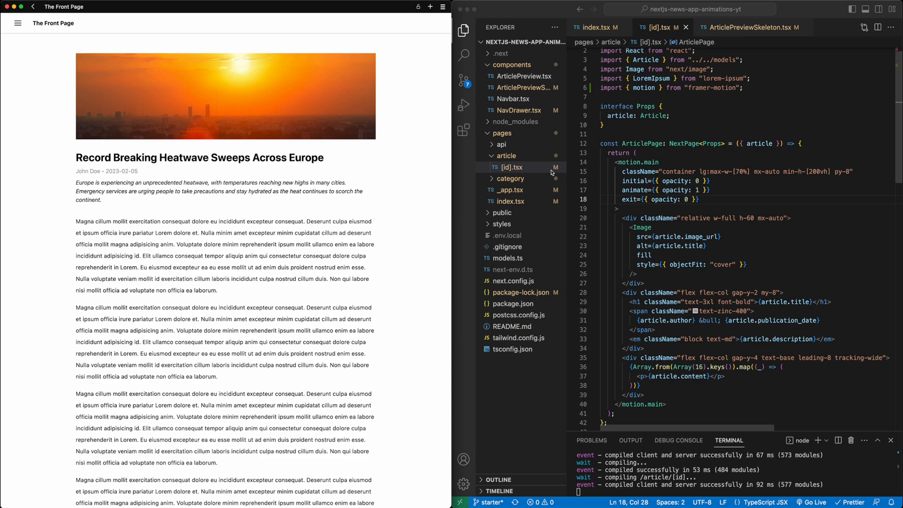
In _app.tsx wrap the routed Component in <AnimatePresence mode="wait">, then preview the heatwave article.
{"action": "left_click", "coordinate": [510, 189]}
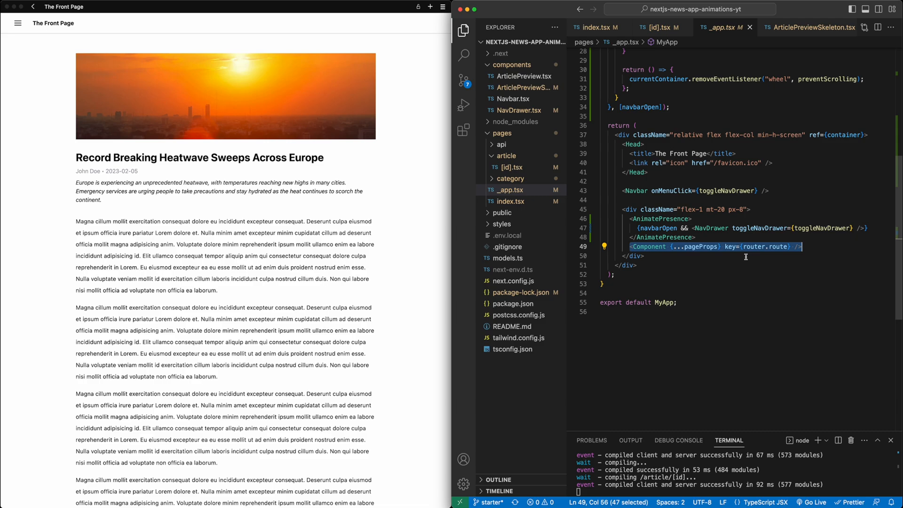
{"action": "key", "text": "Enter"}
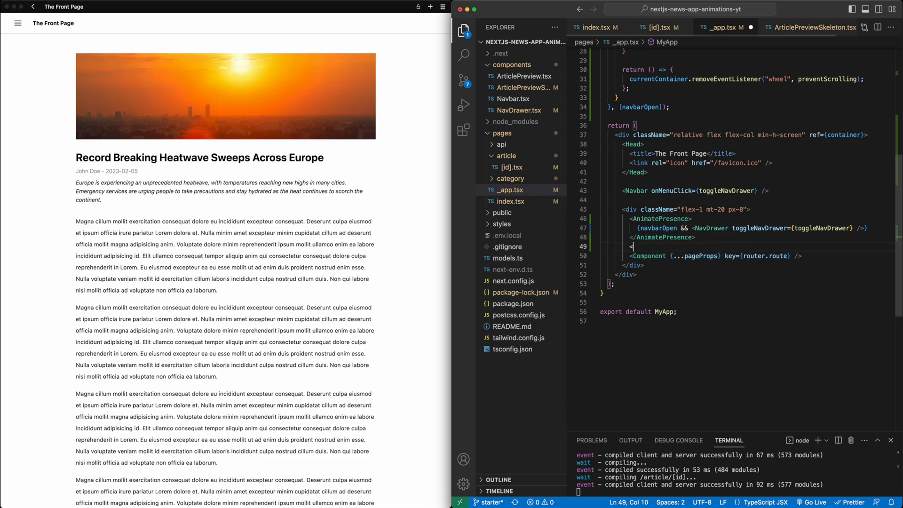
{"action": "type", "text": "AnimatePresence"}
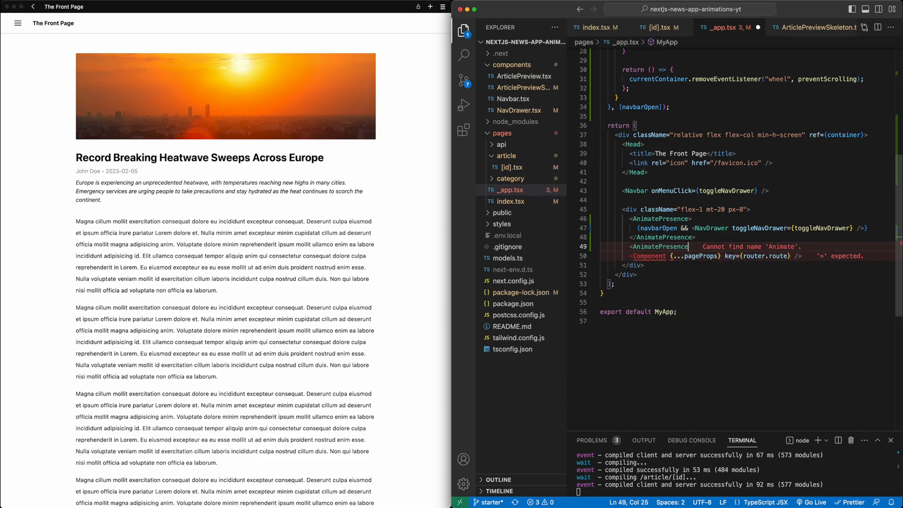
{"action": "type", "text": "</AnimatePresence>"}
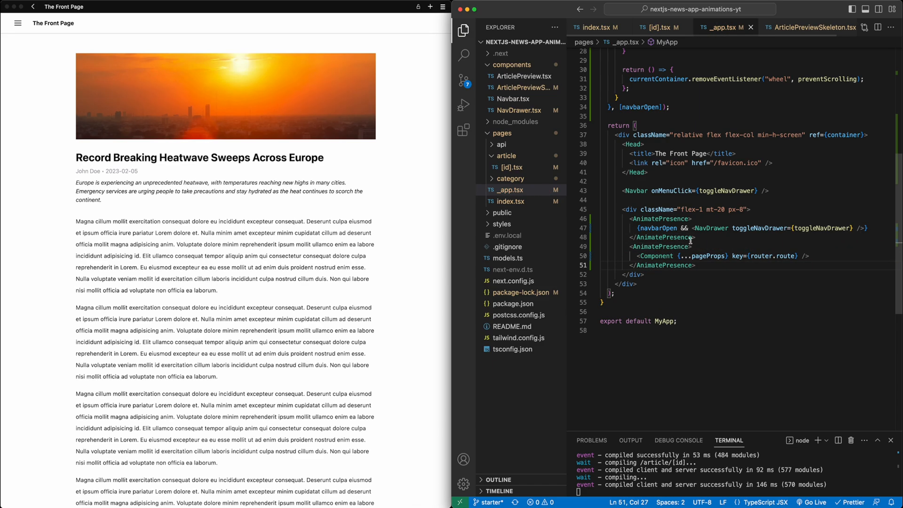
{"action": "type", "text": "mode=\"wait\""}
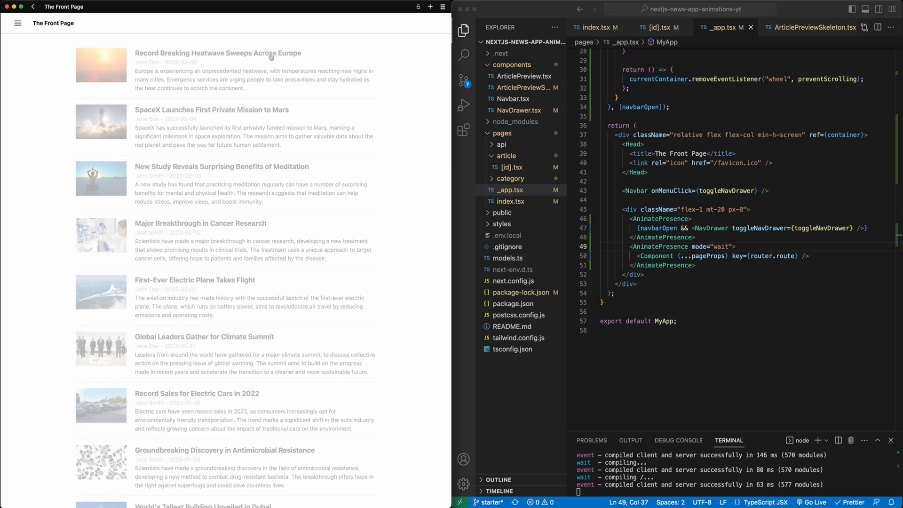
{"action": "left_click", "coordinate": [218, 53]}
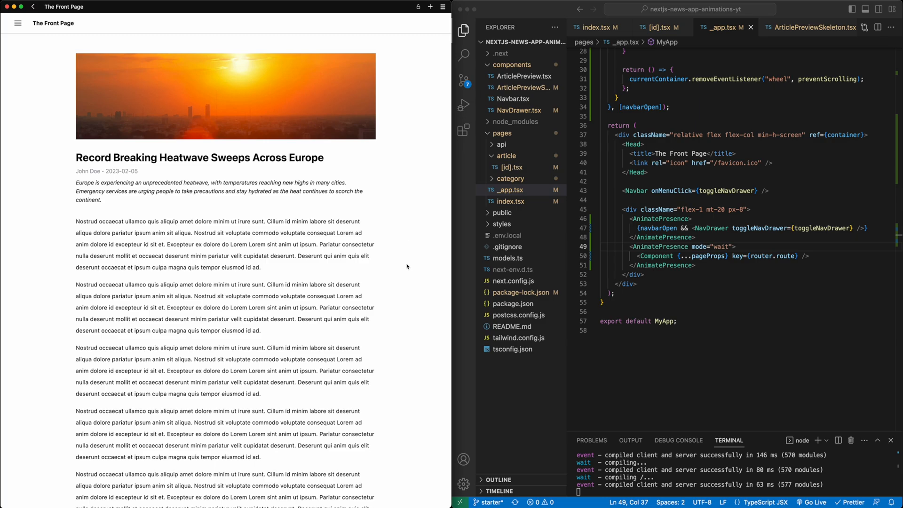
{"action": "mouse_move", "coordinate": [700, 250]}
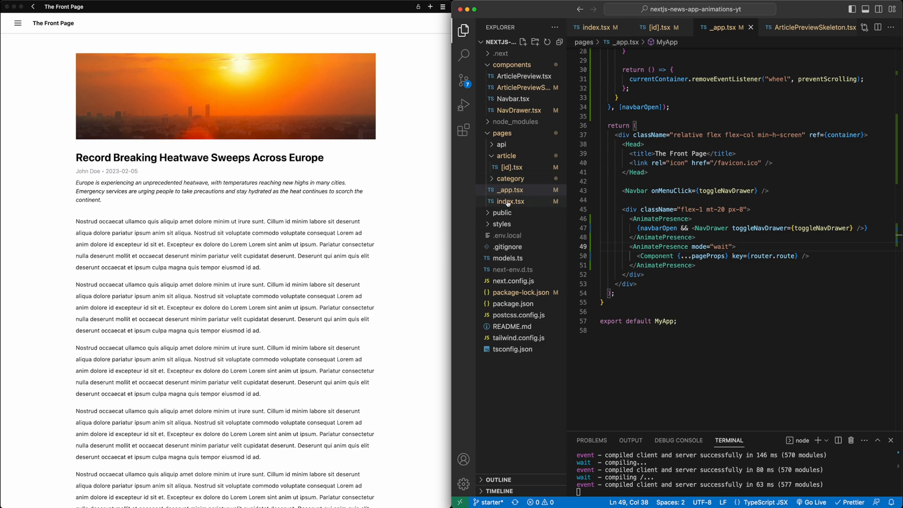
Expand pages/category and use the nav drawer to test fading between a category page and Home.
{"action": "left_click", "coordinate": [510, 201]}
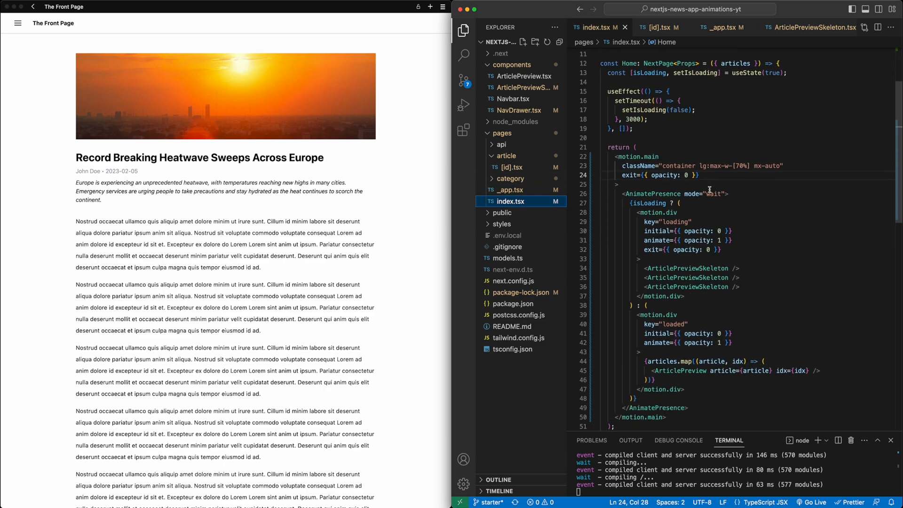
{"action": "scroll", "scroll_direction": "down", "scroll_amount": 3}
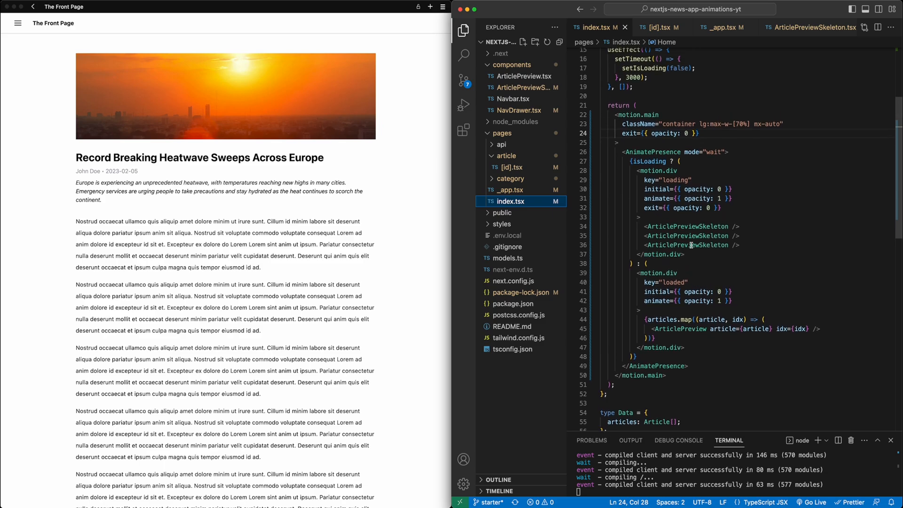
{"action": "left_click", "coordinate": [510, 178]}
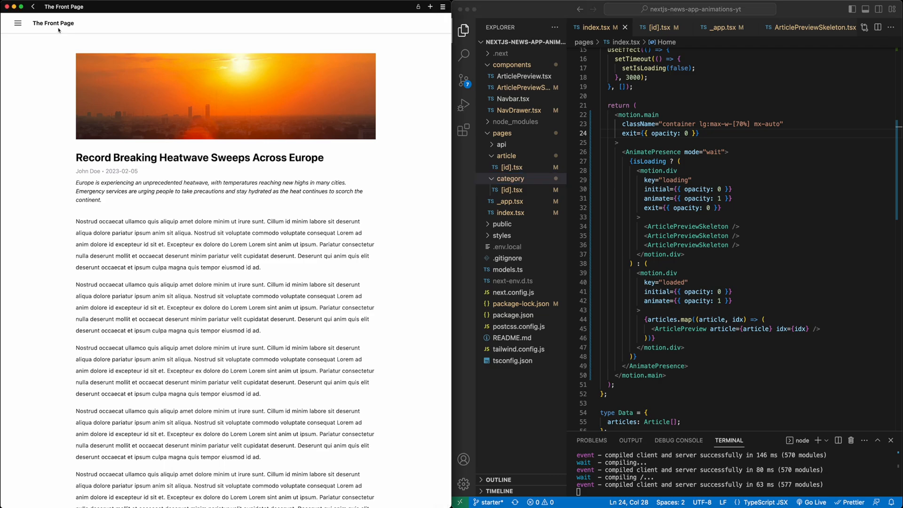
{"action": "left_click", "coordinate": [17, 22]}
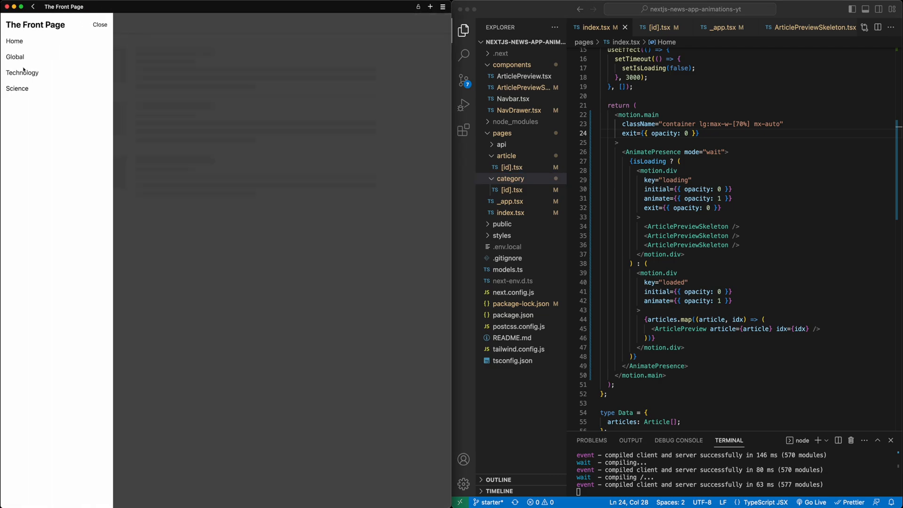
{"action": "left_click", "coordinate": [99, 25]}
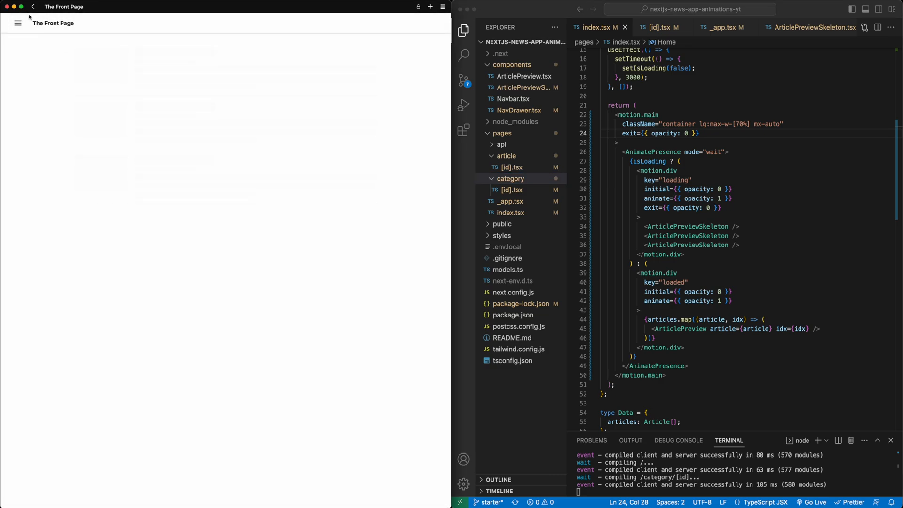
{"action": "left_click", "coordinate": [17, 22]}
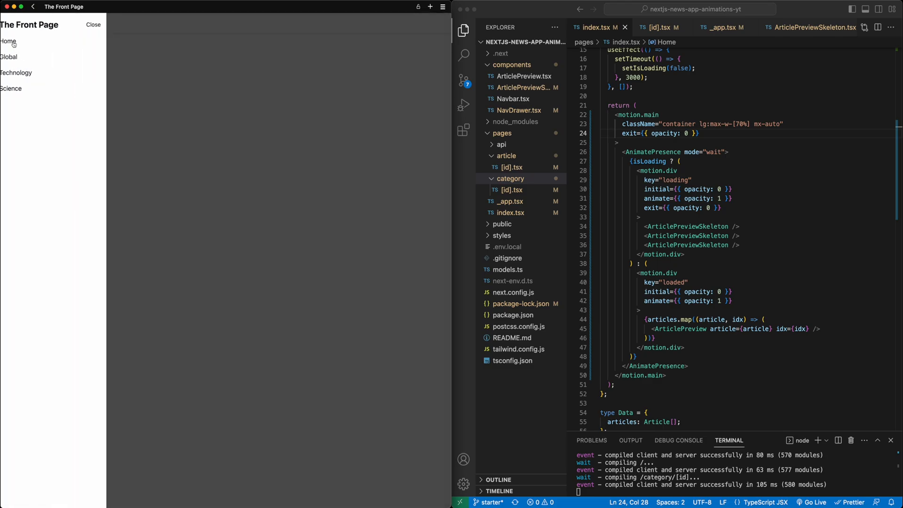
{"action": "left_click", "coordinate": [93, 25]}
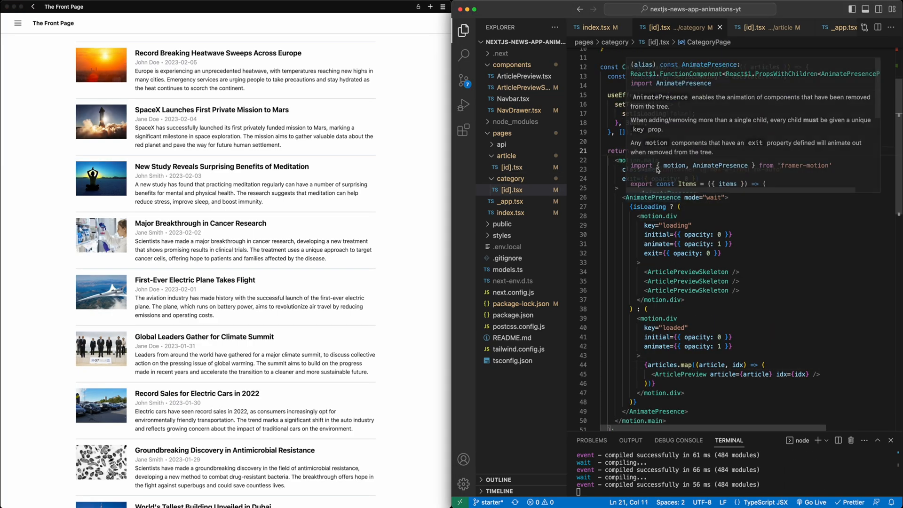
{"action": "left_click_drag", "start_coordinate": [645, 235], "coordinate": [728, 253]}
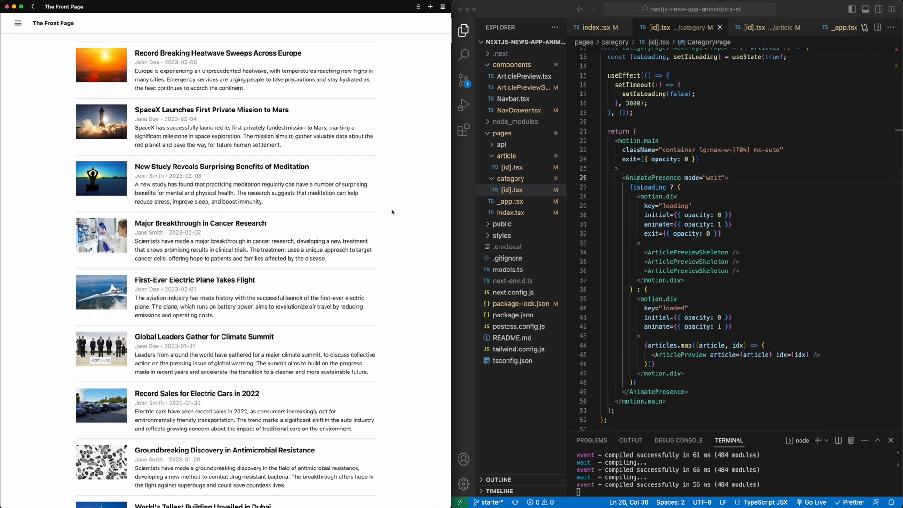
{"action": "mouse_move", "coordinate": [38, 67]}
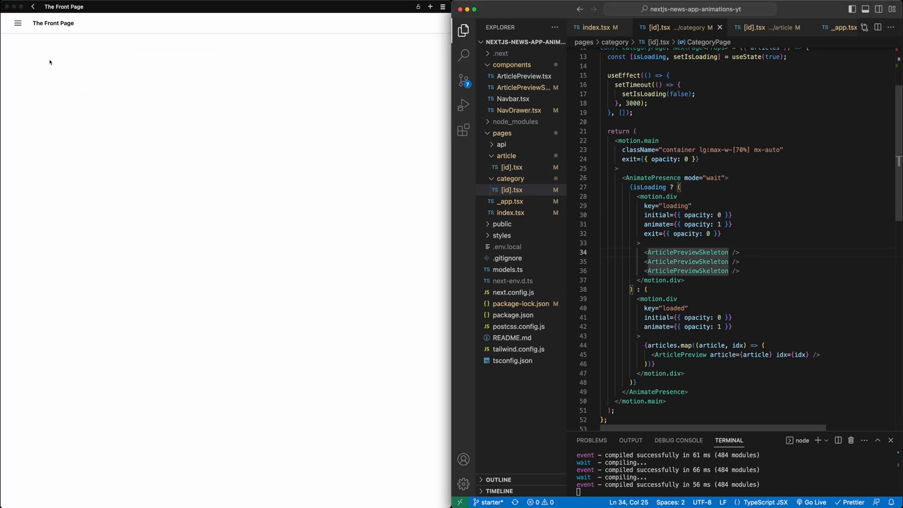
{"action": "left_click", "coordinate": [17, 23]}
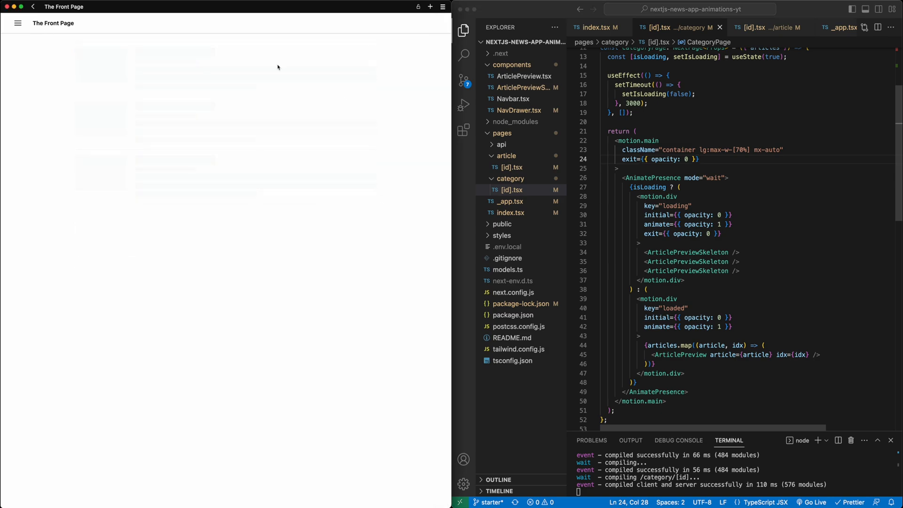
{"action": "mouse_move", "coordinate": [370, 262]}
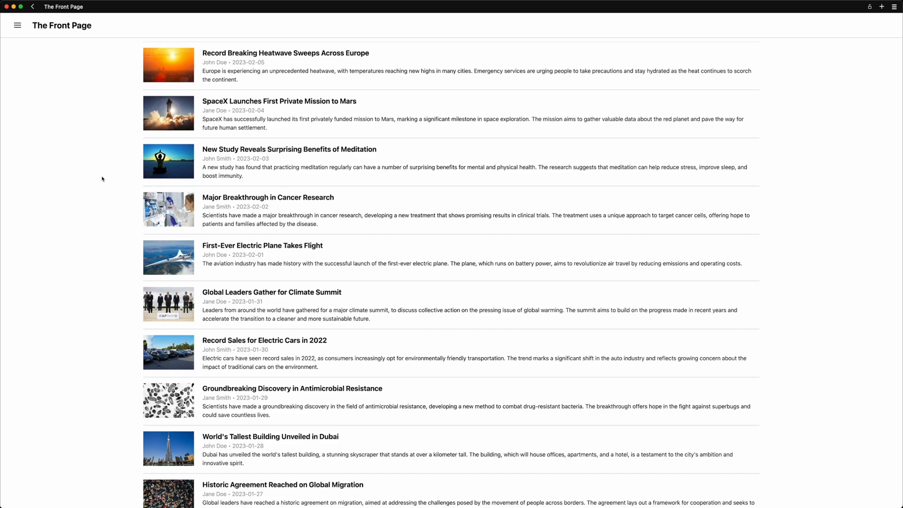
{"action": "mouse_move", "coordinate": [94, 177]}
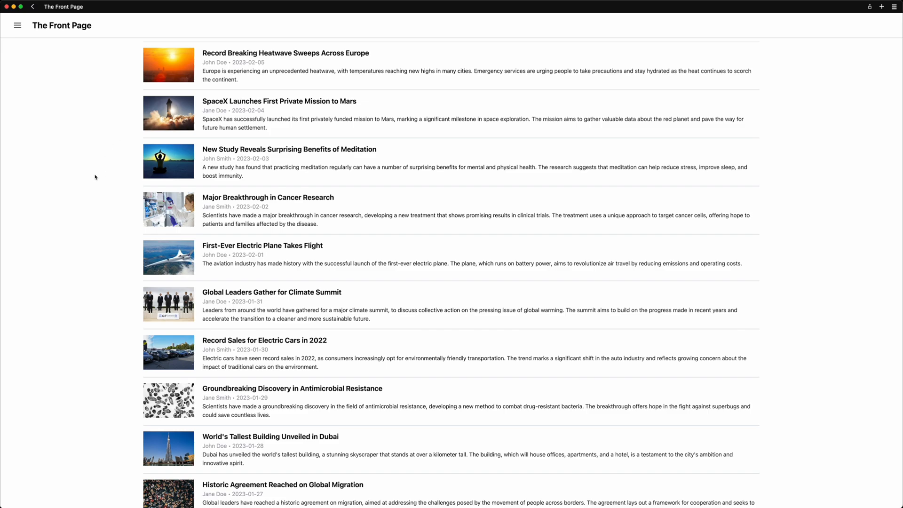
{"action": "mouse_move", "coordinate": [292, 102]}
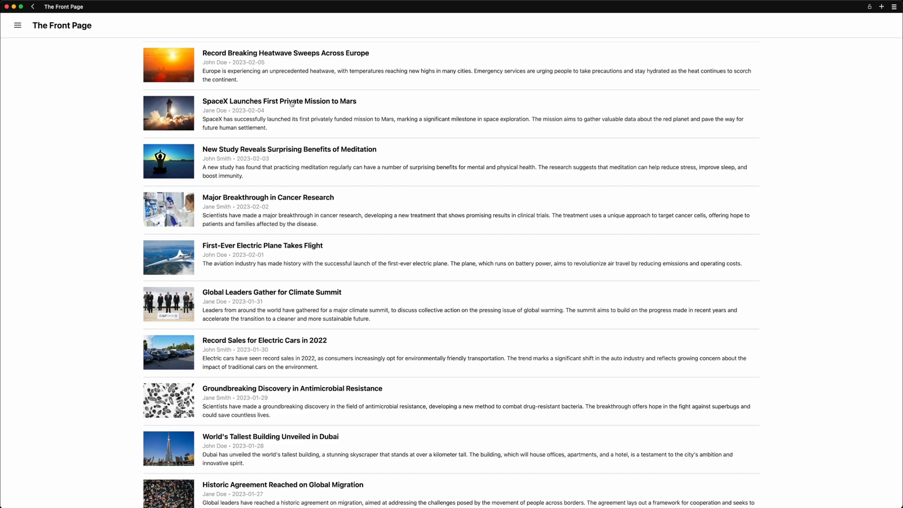